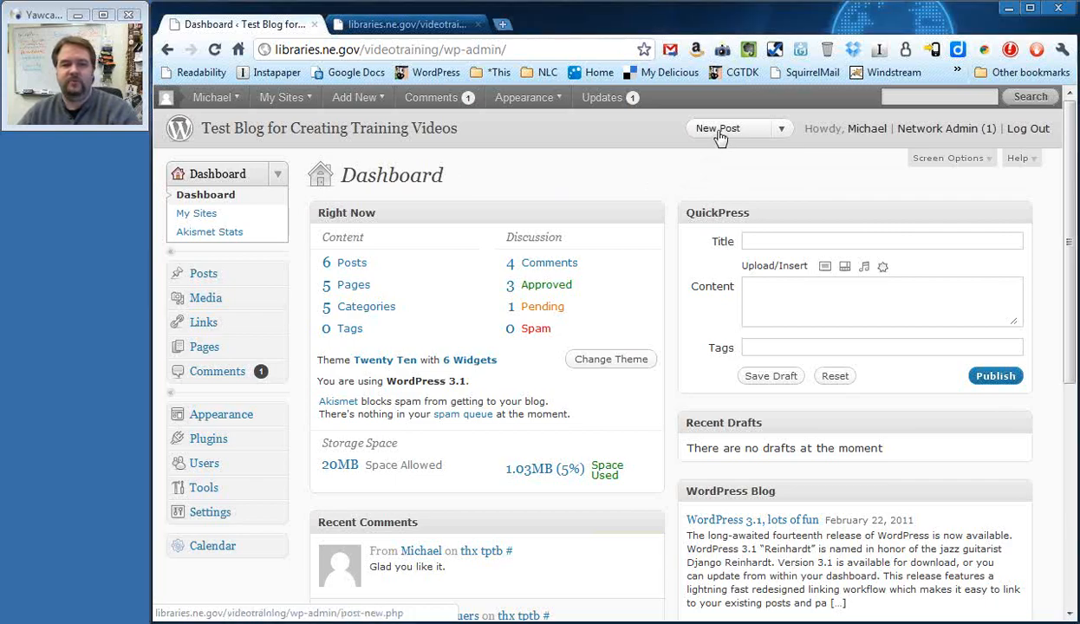
Start a new blog post from the admin header's New Post link.
{"action": "left_click", "coordinate": [728, 129]}
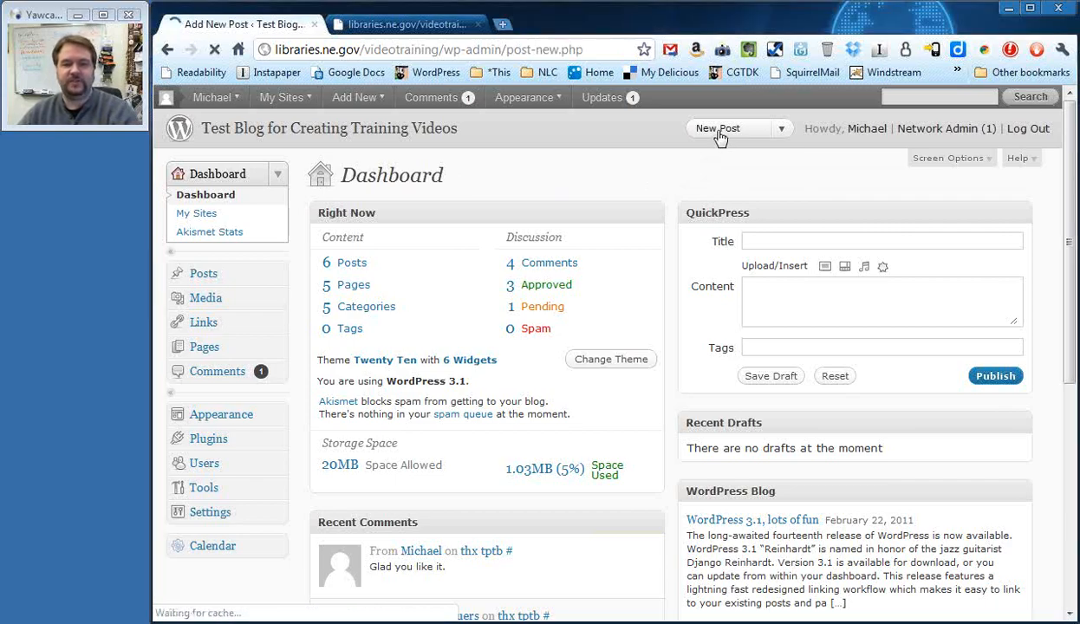
{"action": "left_click", "coordinate": [718, 128]}
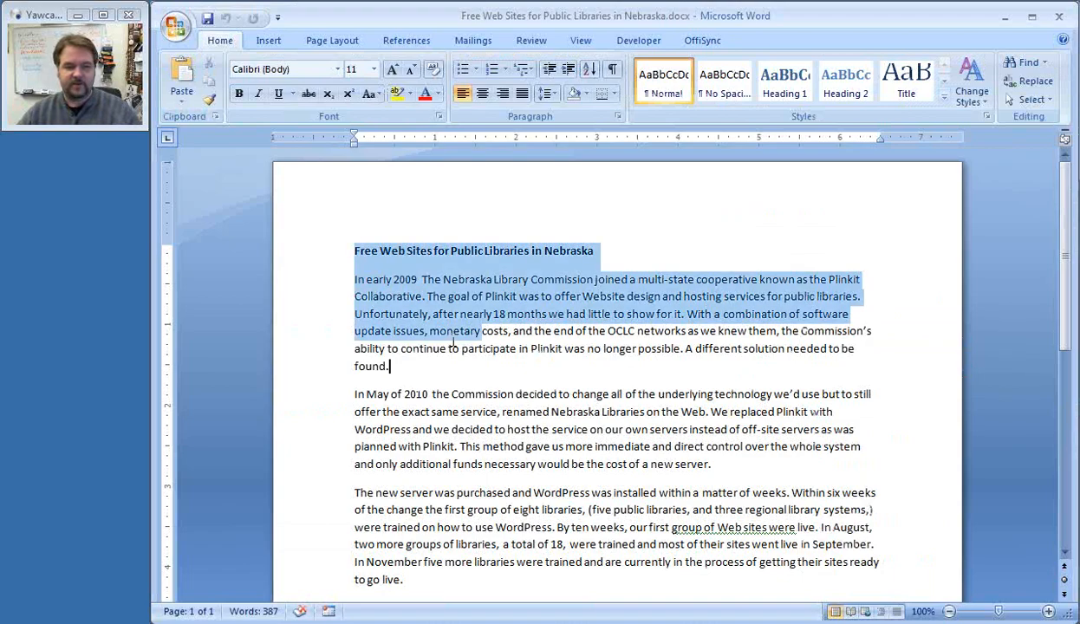
Scroll through the Nebraska libraries article in Word to copy its text.
{"action": "scroll", "scroll_direction": "down", "scroll_amount": 3}
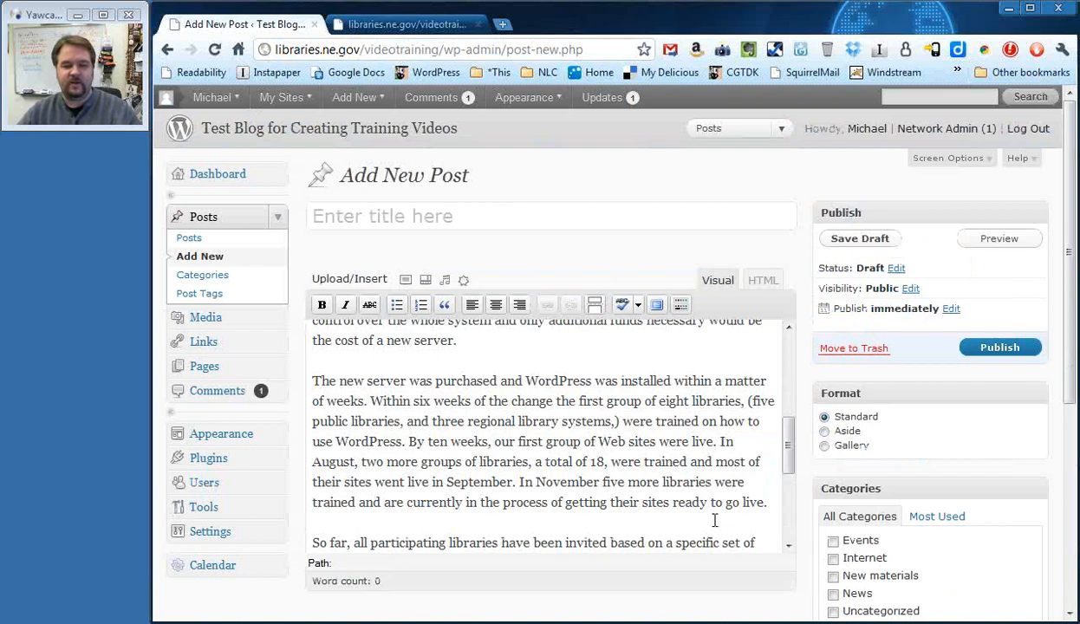
Move the article heading out of the post body into the post title field.
{"action": "scroll", "scroll_direction": "up", "scroll_amount": 3}
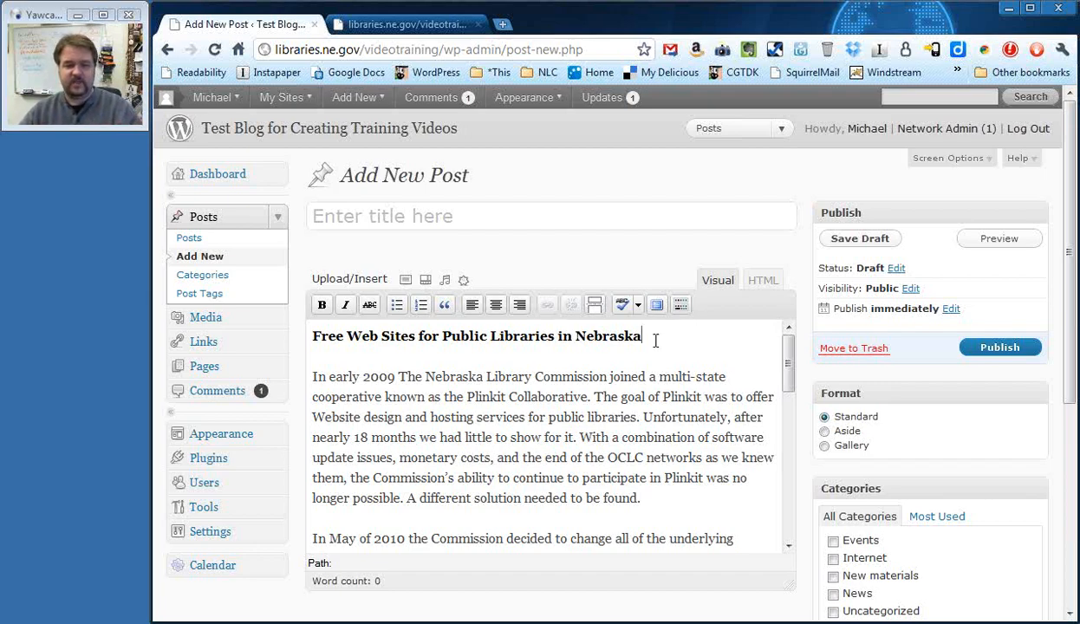
{"action": "triple_click", "coordinate": [475, 336]}
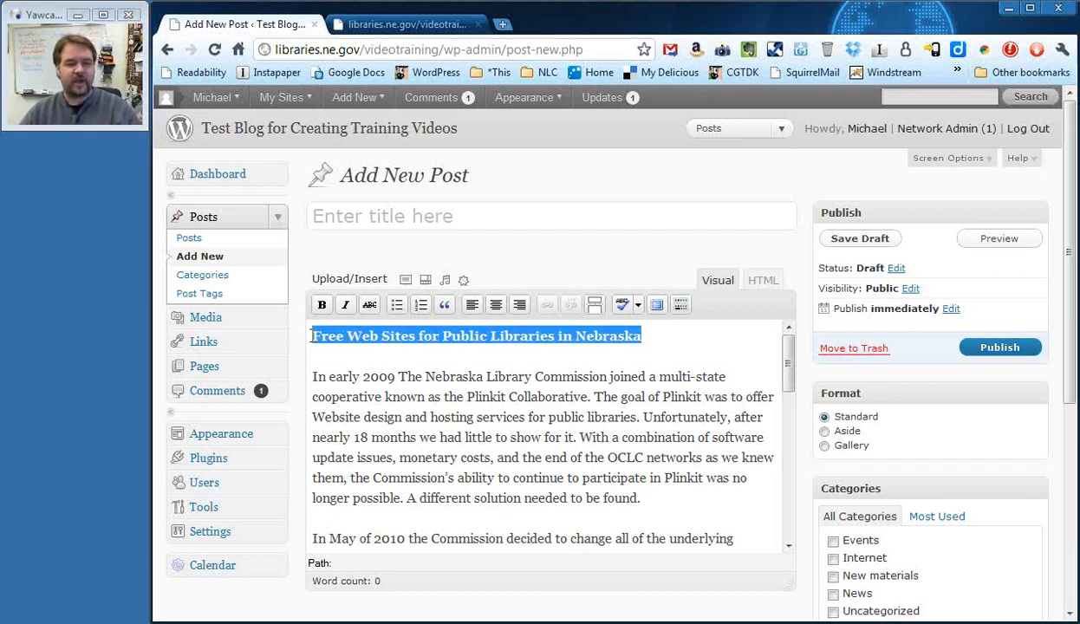
{"action": "right_click", "coordinate": [475, 337]}
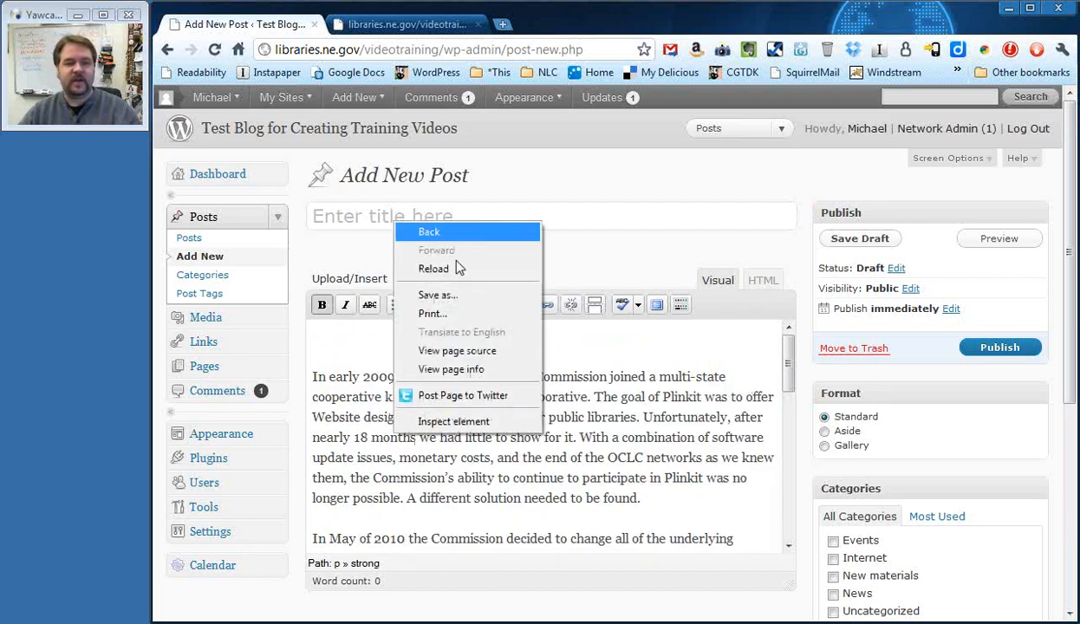
{"action": "mouse_move", "coordinate": [472, 312]}
{"action": "type", "text": "Free Web Sites for Public Libraries in Nebraska"}
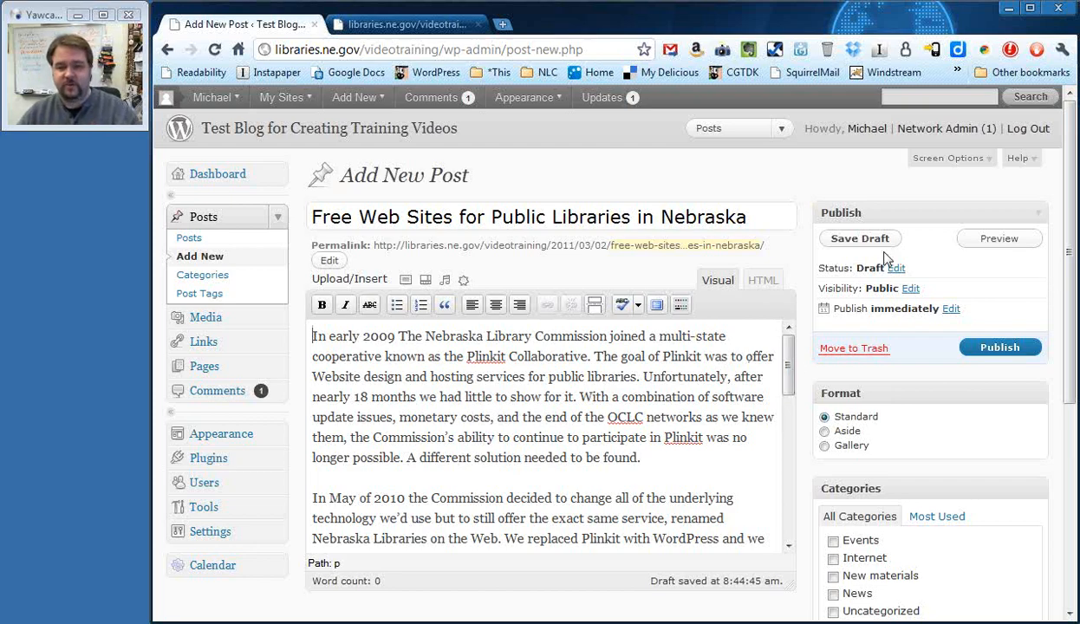
{"action": "mouse_move", "coordinate": [999, 347]}
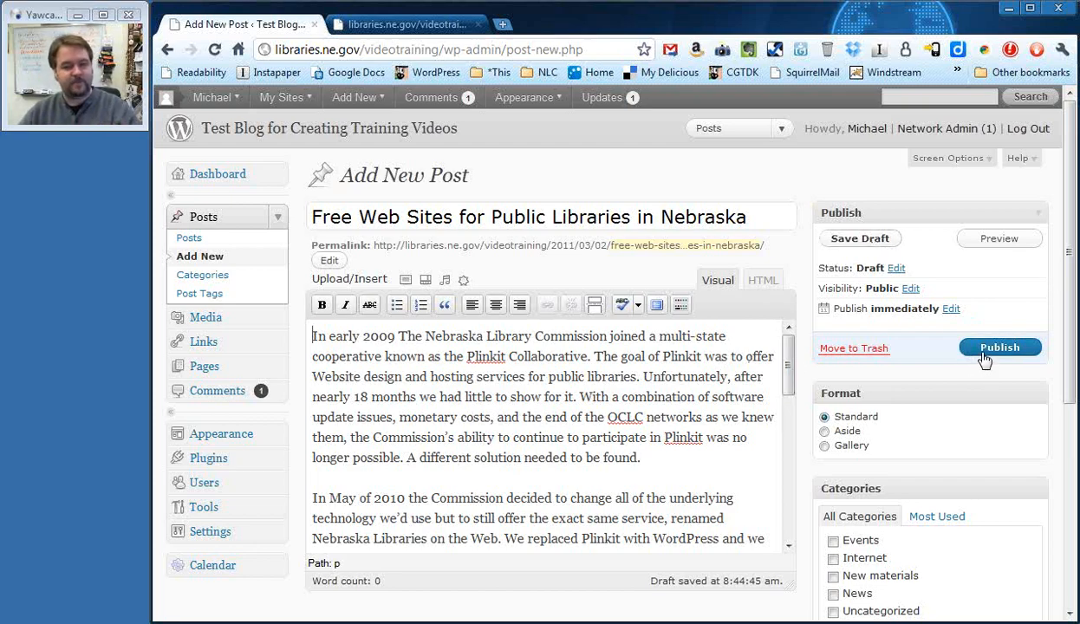
Save the Free Web Sites for Public Libraries in Nebraska post as a draft.
{"action": "left_click", "coordinate": [999, 346]}
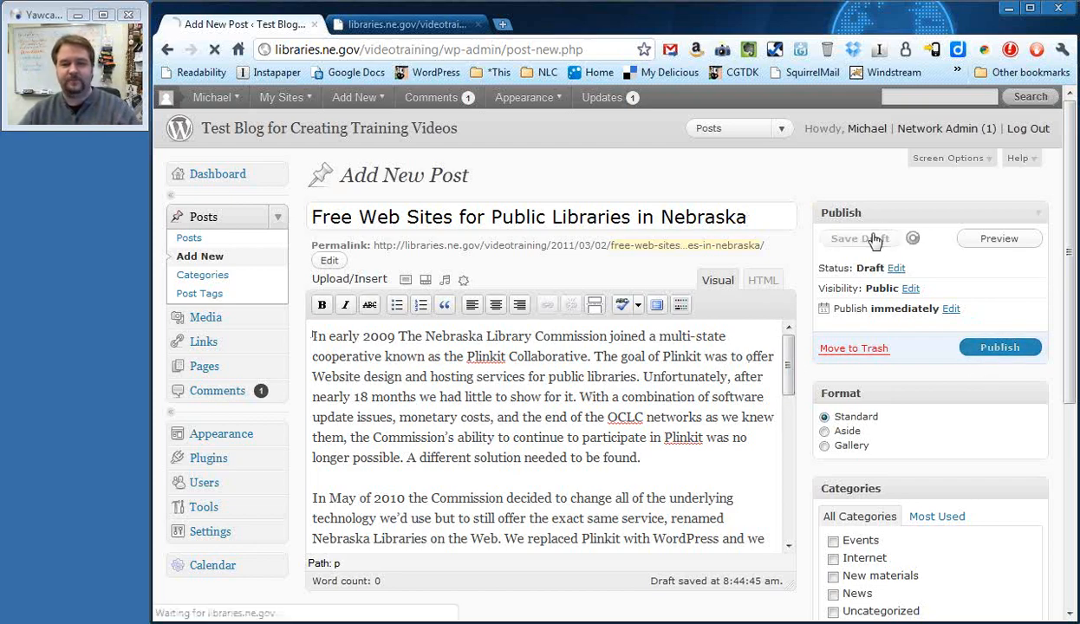
{"action": "left_click", "coordinate": [859, 240]}
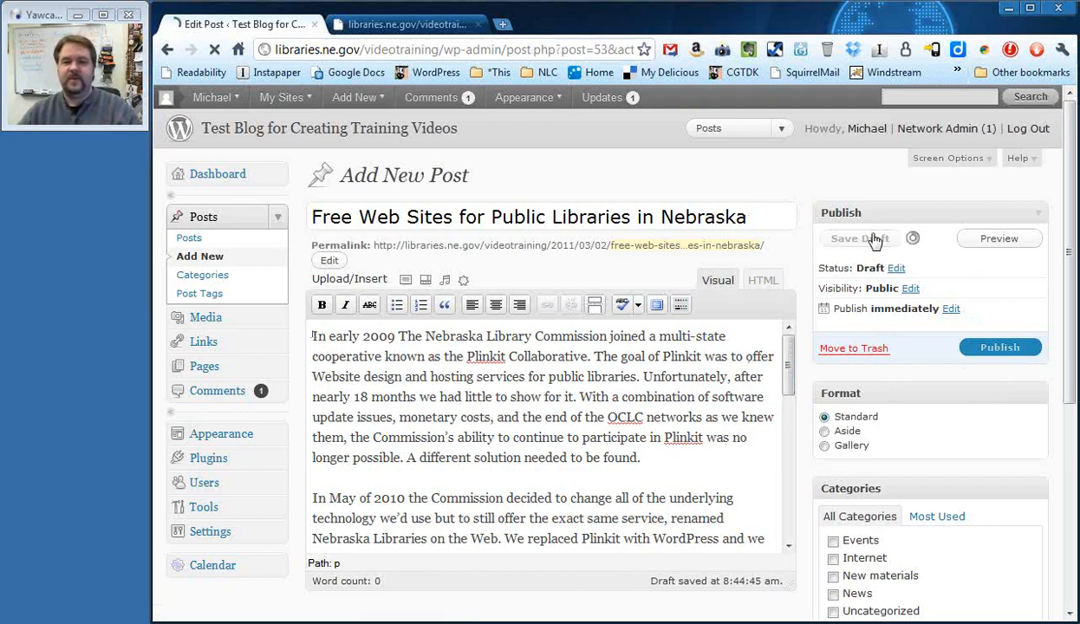
{"action": "left_click", "coordinate": [861, 239]}
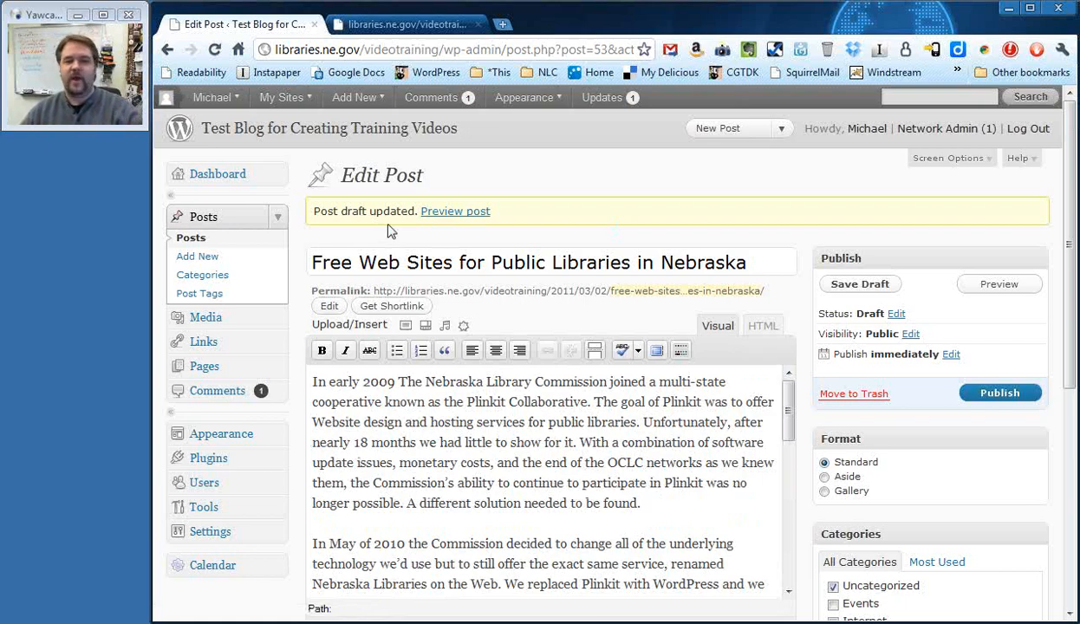
{"action": "mouse_move", "coordinate": [531, 212]}
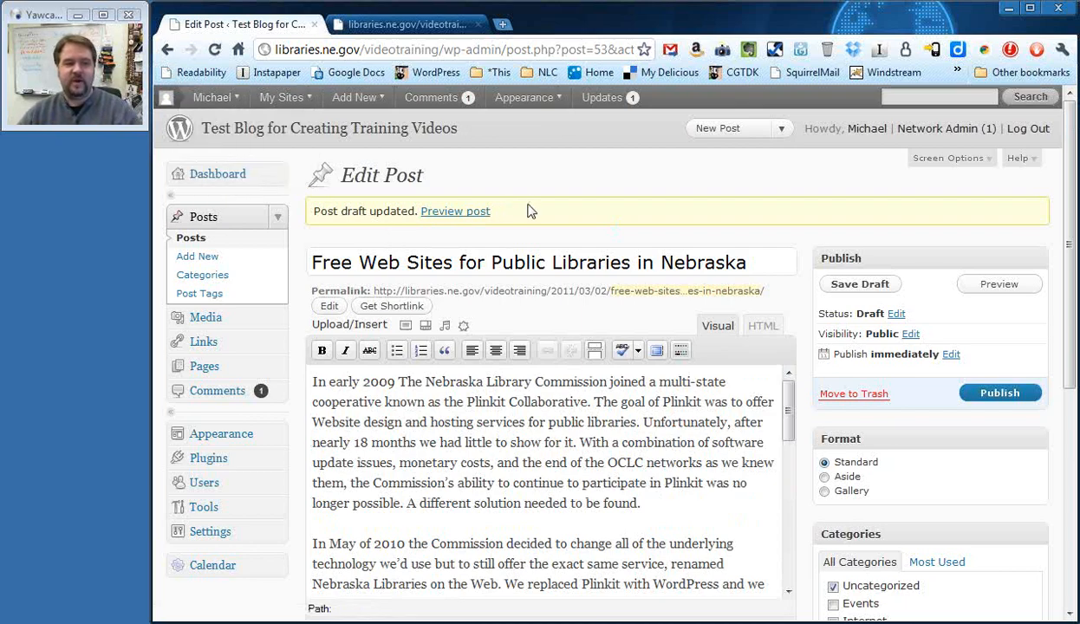
Return to the WordPress admin dashboard.
{"action": "left_click", "coordinate": [217, 173]}
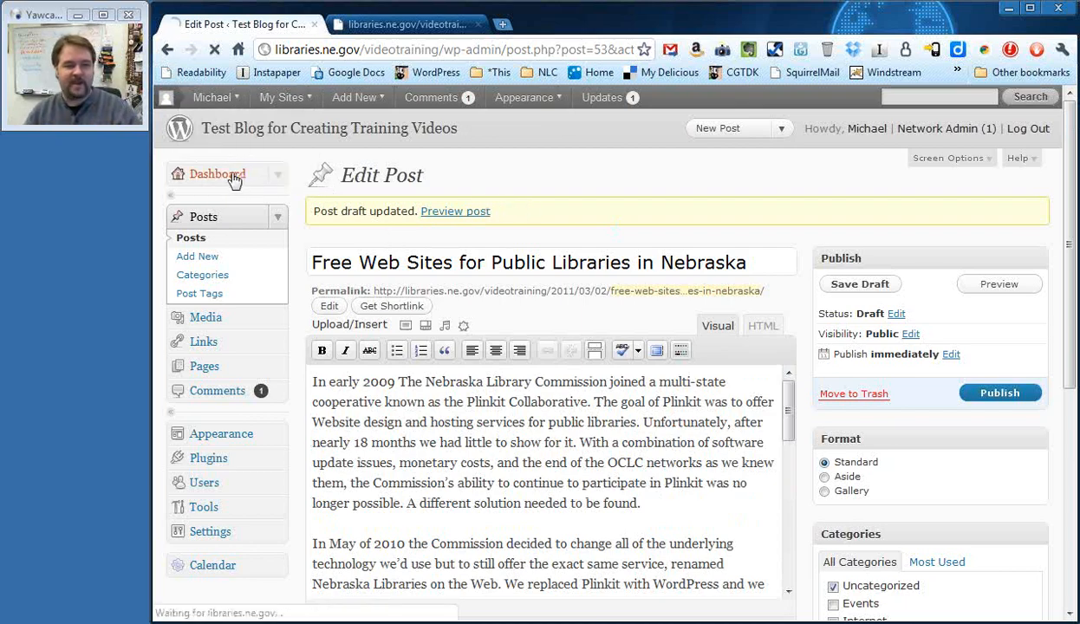
{"action": "left_click", "coordinate": [217, 173]}
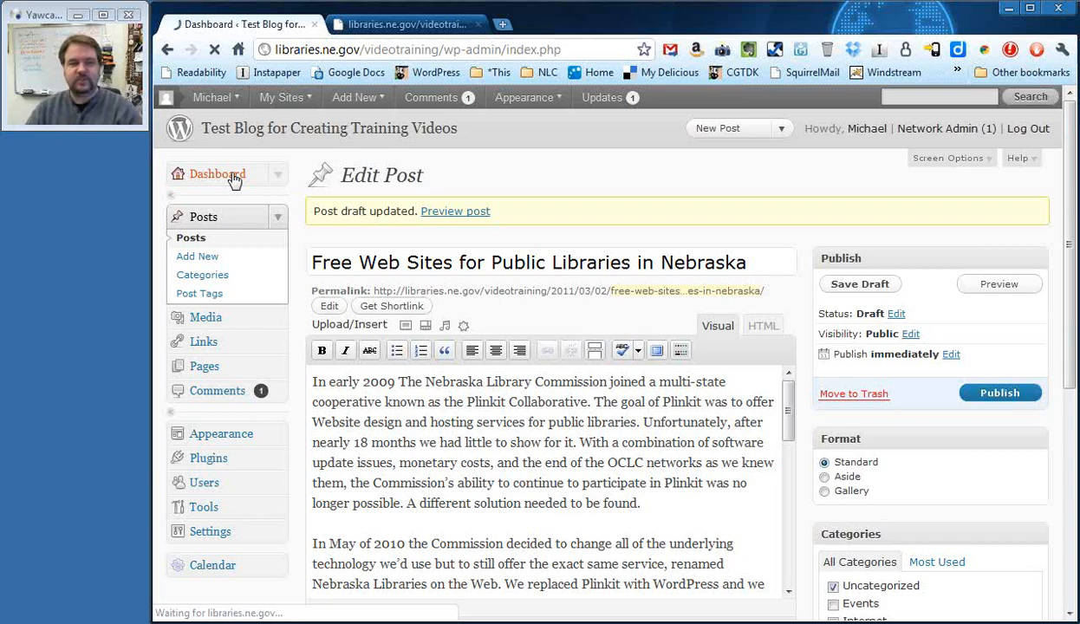
Show the All Posts list, where the Nebraska libraries post appears as a draft.
{"action": "left_click", "coordinate": [216, 173]}
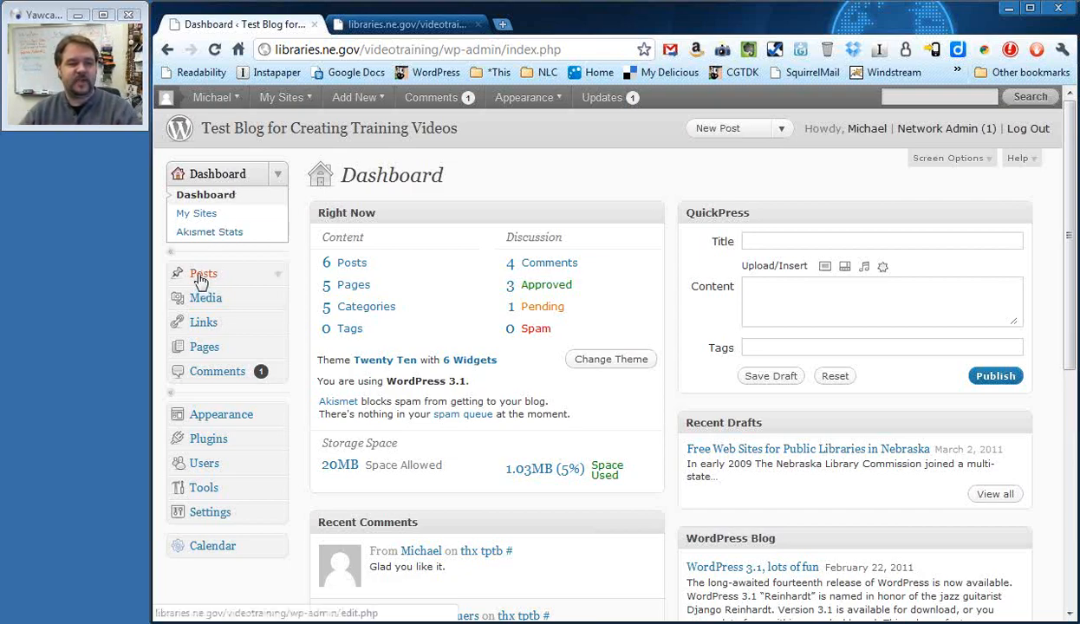
{"action": "left_click", "coordinate": [204, 274]}
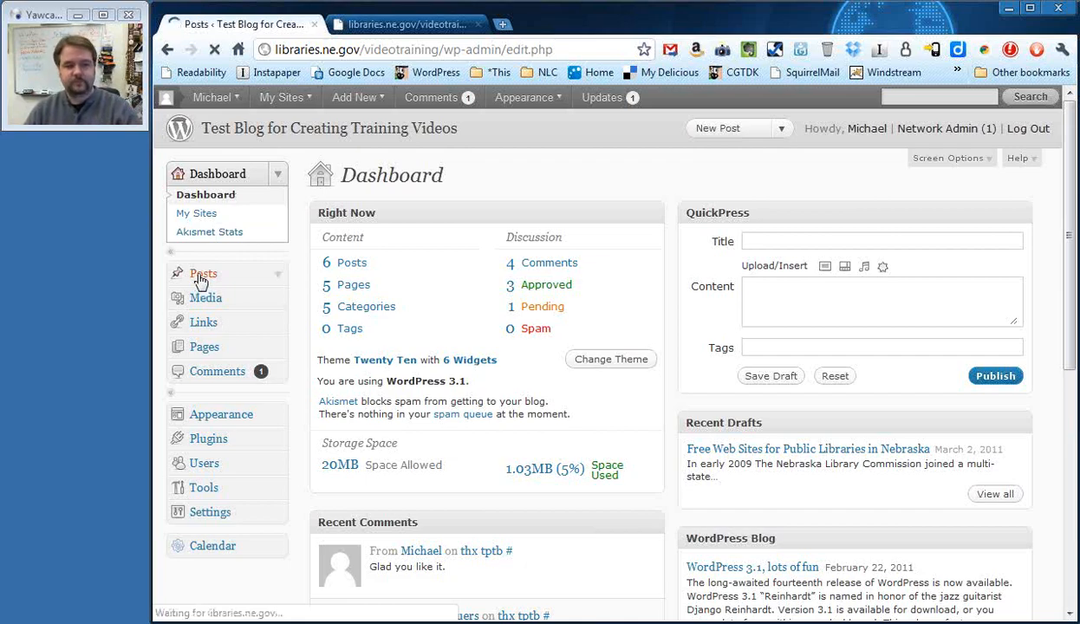
{"action": "left_click", "coordinate": [203, 274]}
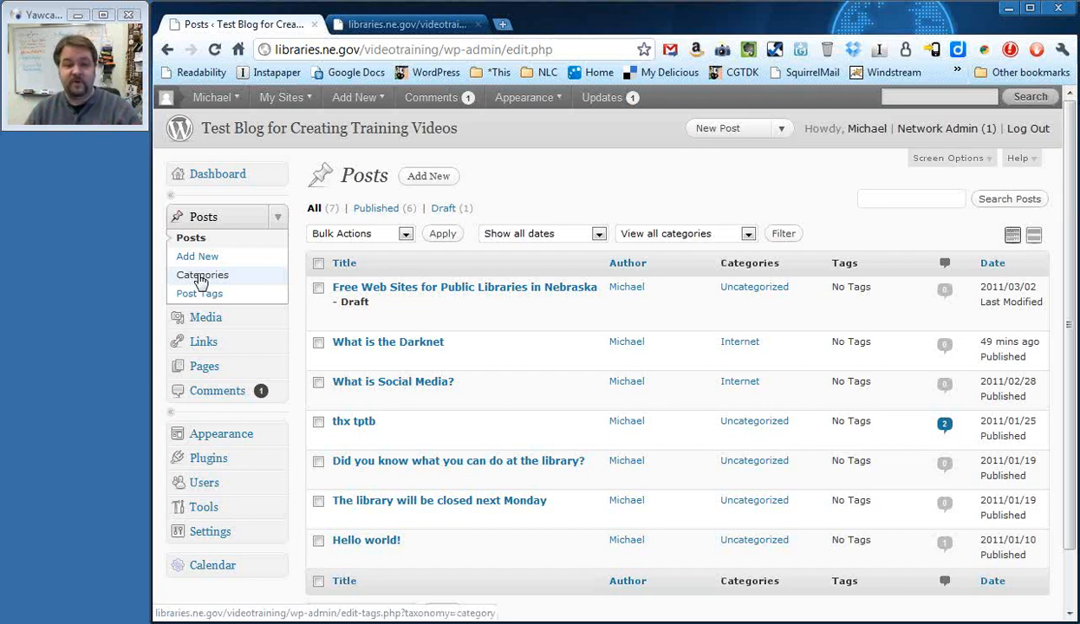
{"action": "mouse_move", "coordinate": [378, 299]}
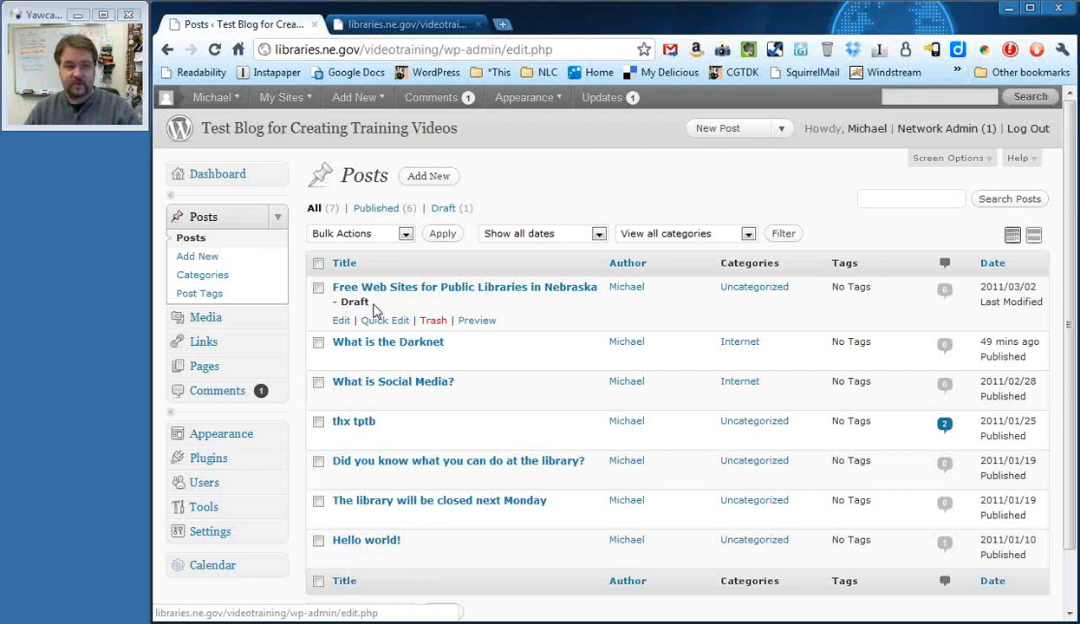
Close the extra browser tab showing the PDF.
{"action": "left_click", "coordinate": [405, 25]}
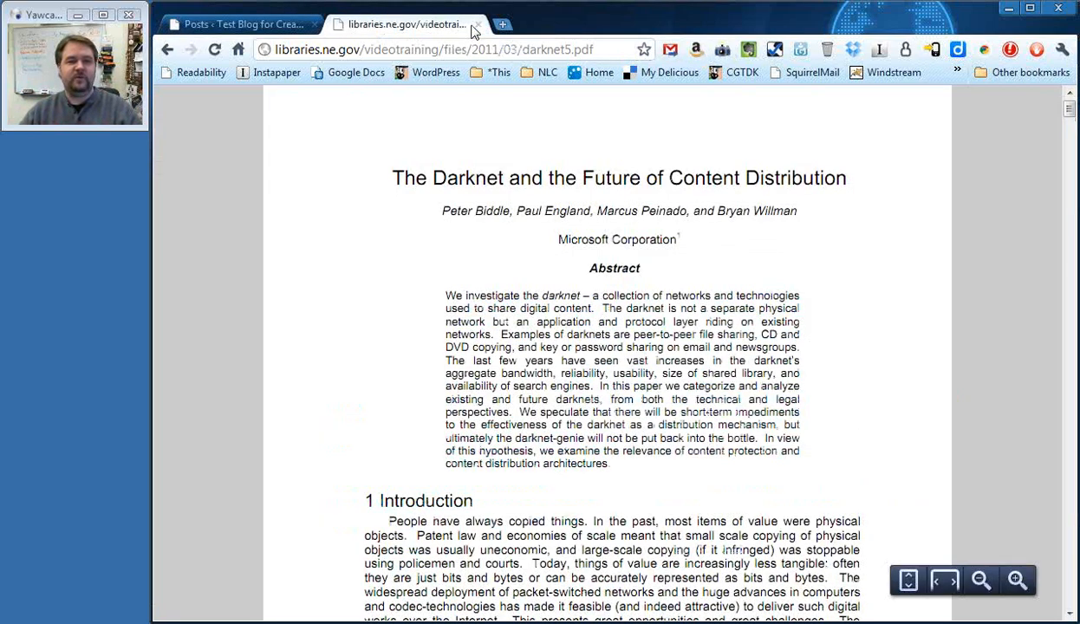
{"action": "left_click", "coordinate": [243, 24]}
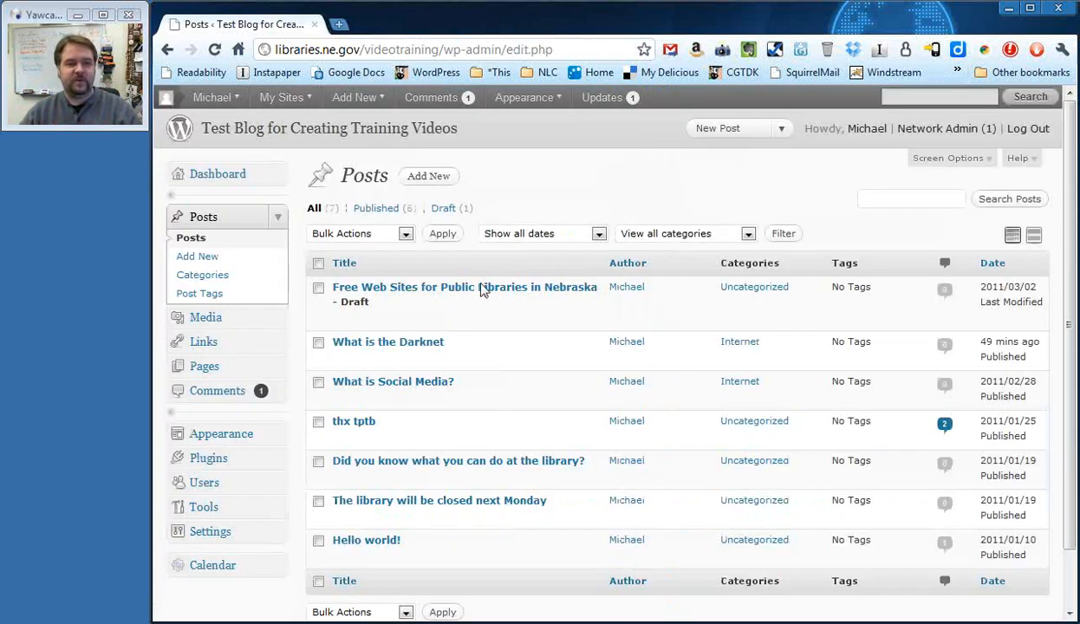
{"action": "mouse_move", "coordinate": [281, 135]}
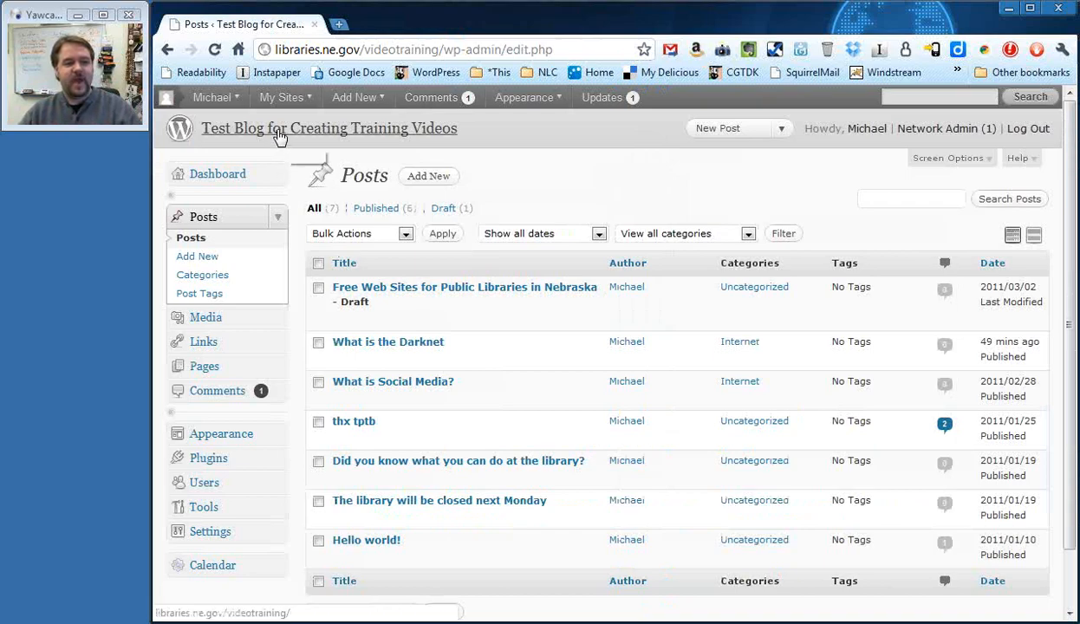
Check the public blog, where What is the Darknet is still newest, then return to Posts.
{"action": "left_click", "coordinate": [329, 128]}
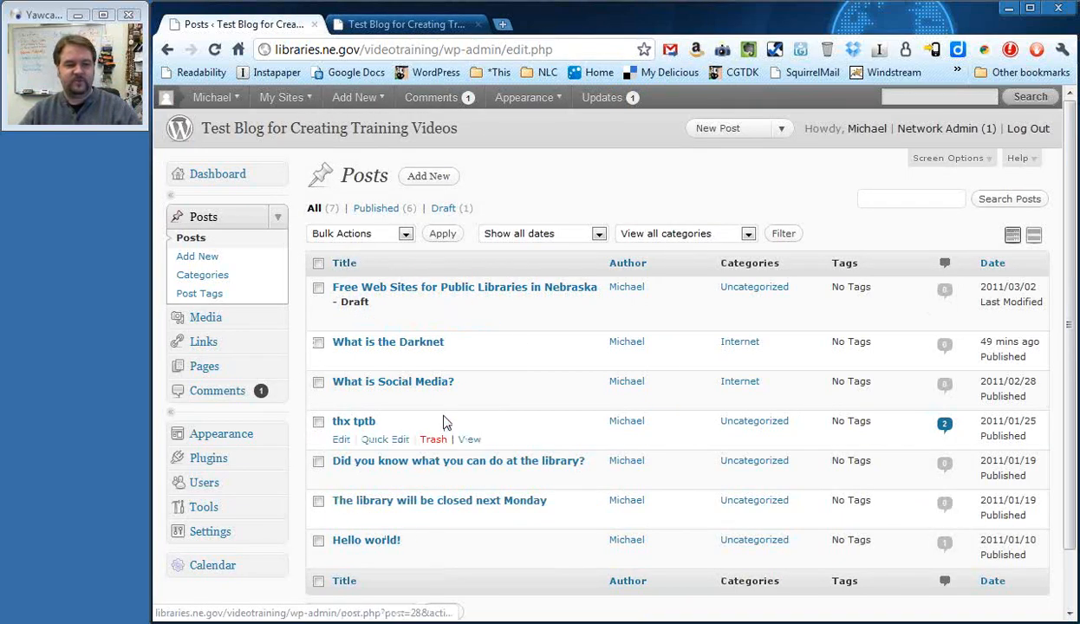
{"action": "mouse_move", "coordinate": [402, 288]}
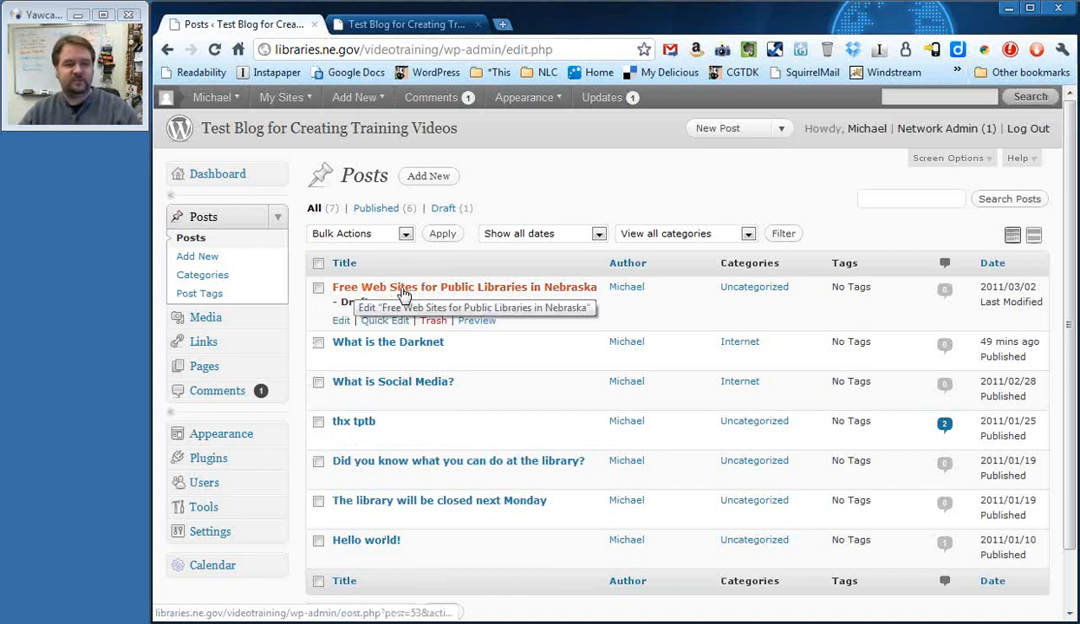
{"action": "mouse_move", "coordinate": [388, 342]}
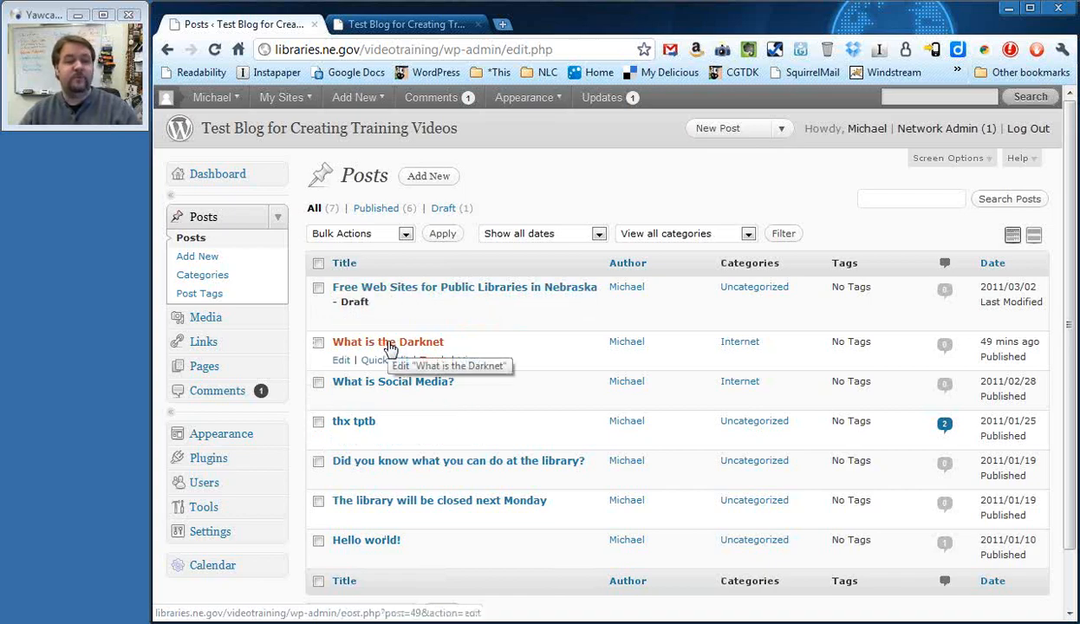
{"action": "left_click", "coordinate": [406, 25]}
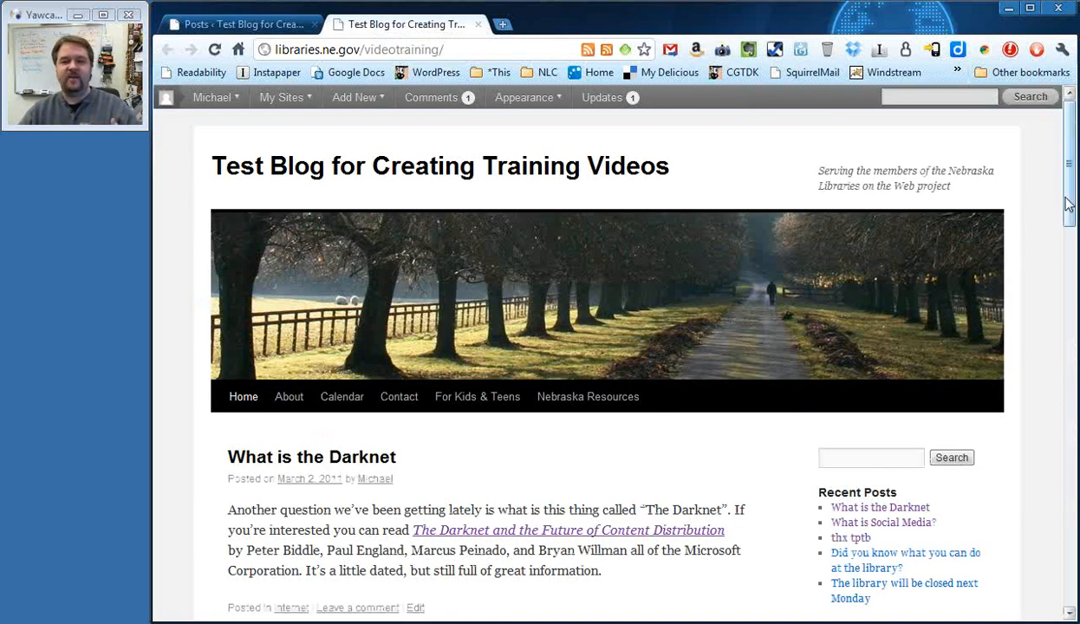
{"action": "scroll", "scroll_direction": "down", "scroll_amount": 3}
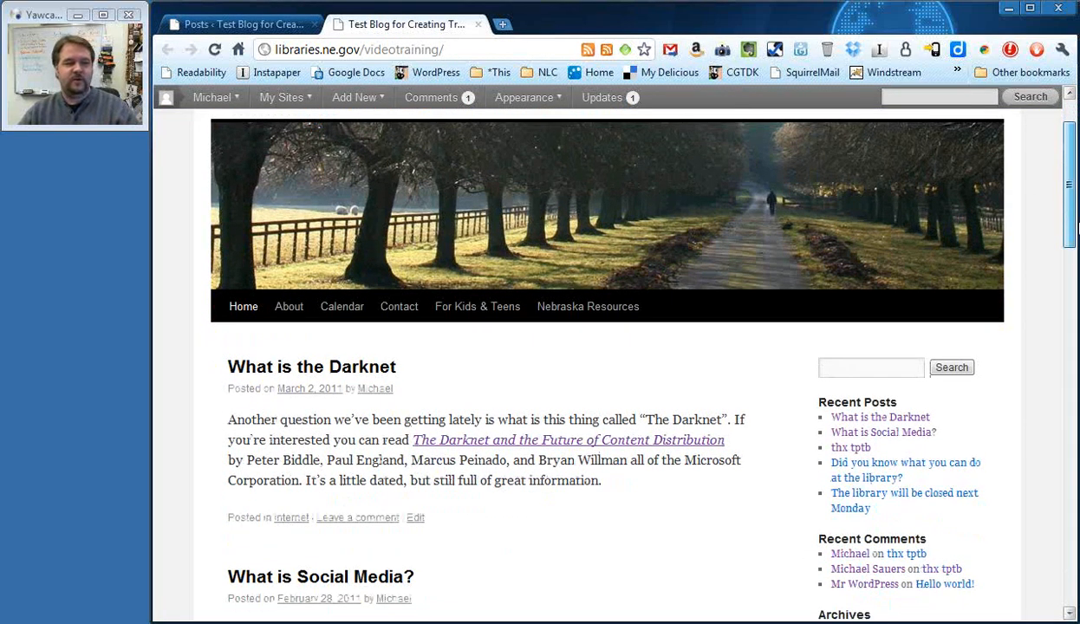
{"action": "scroll", "scroll_direction": "down", "scroll_amount": 3}
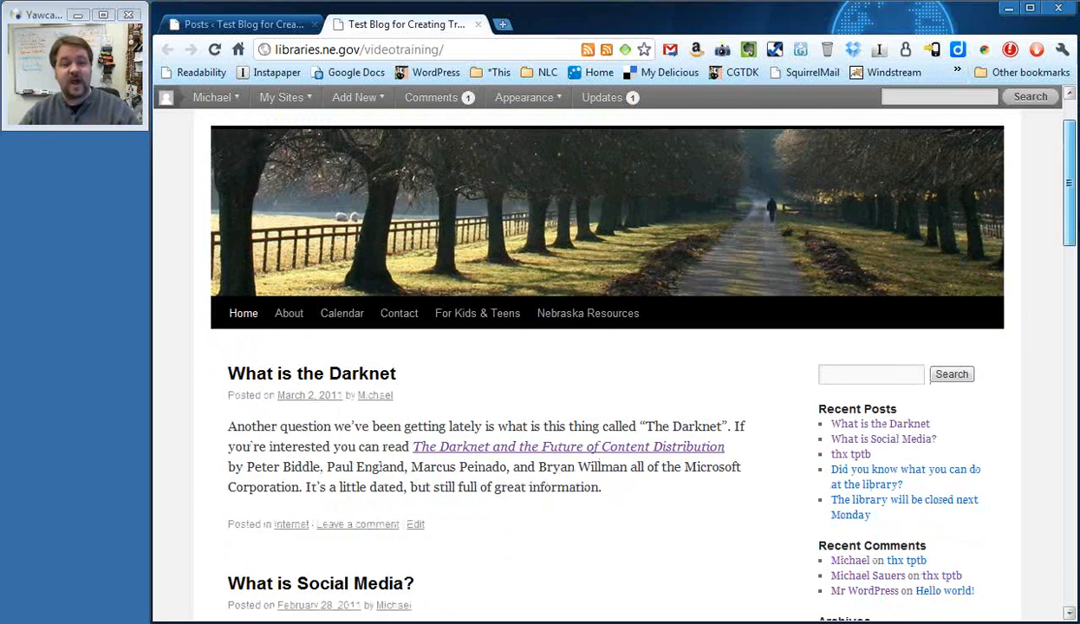
{"action": "scroll", "scroll_direction": "down", "scroll_amount": 3}
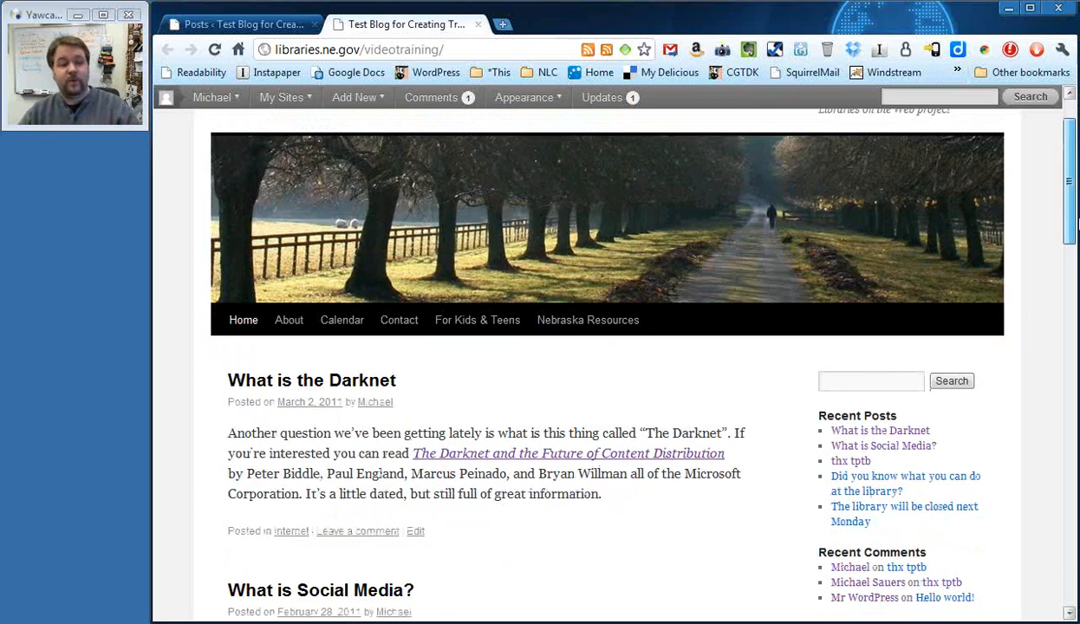
{"action": "scroll", "scroll_direction": "up", "scroll_amount": 3}
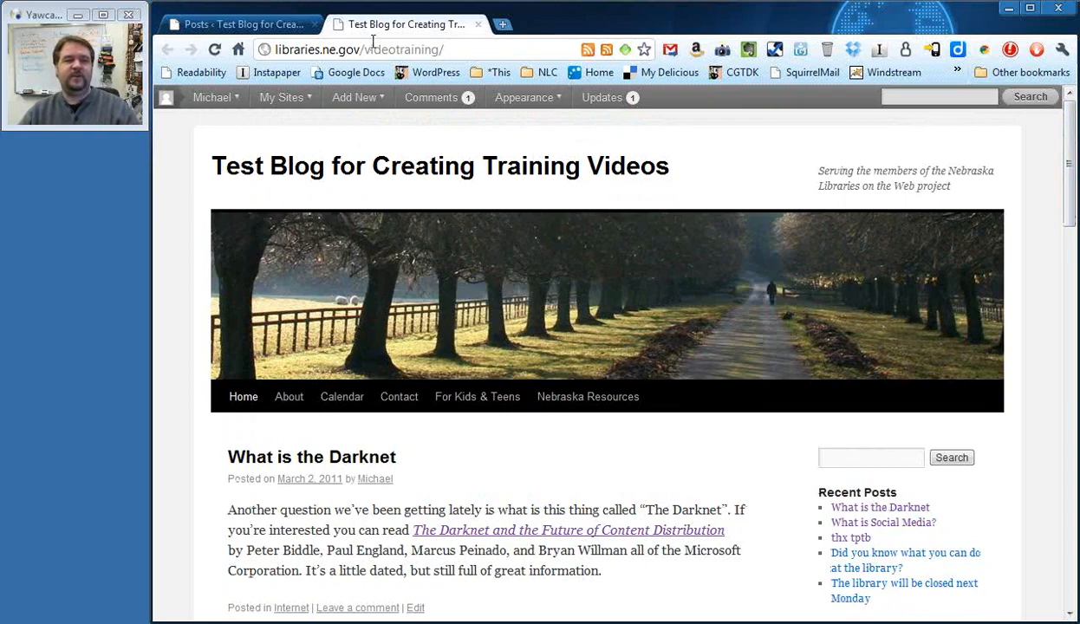
{"action": "left_click", "coordinate": [243, 24]}
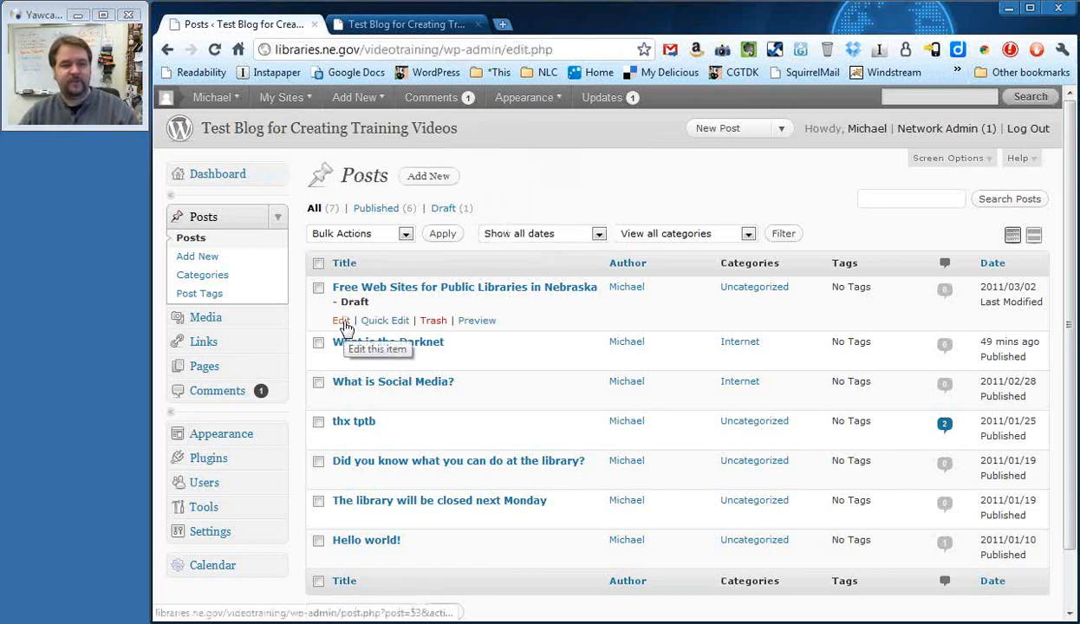
Add the closing sentence 'We're real close now to opening up the program for everyone in the state.'.
{"action": "left_click", "coordinate": [340, 319]}
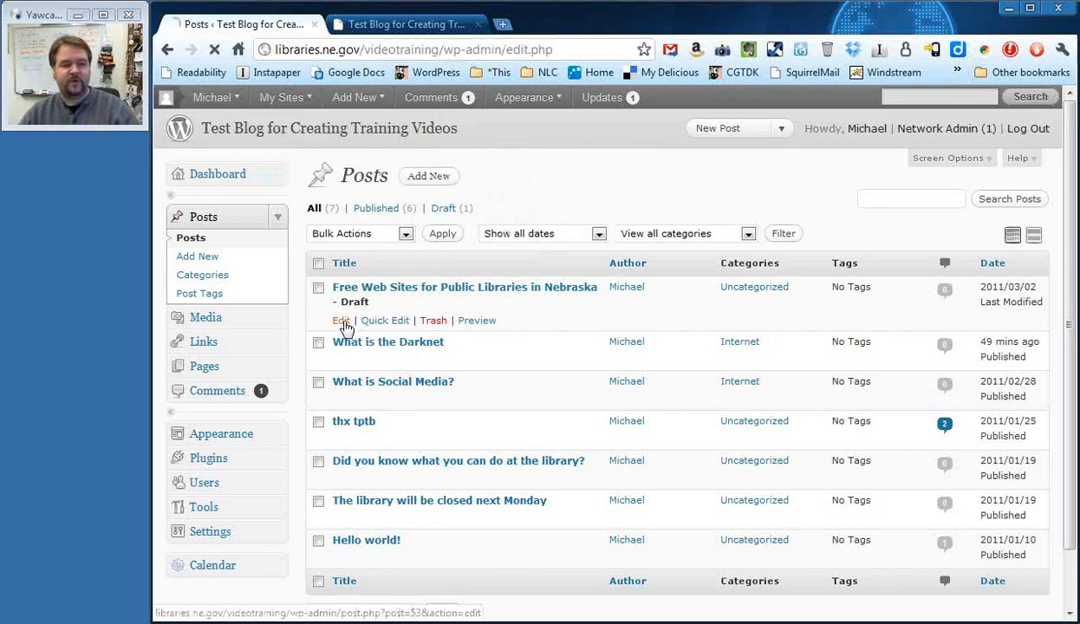
{"action": "left_click", "coordinate": [340, 319]}
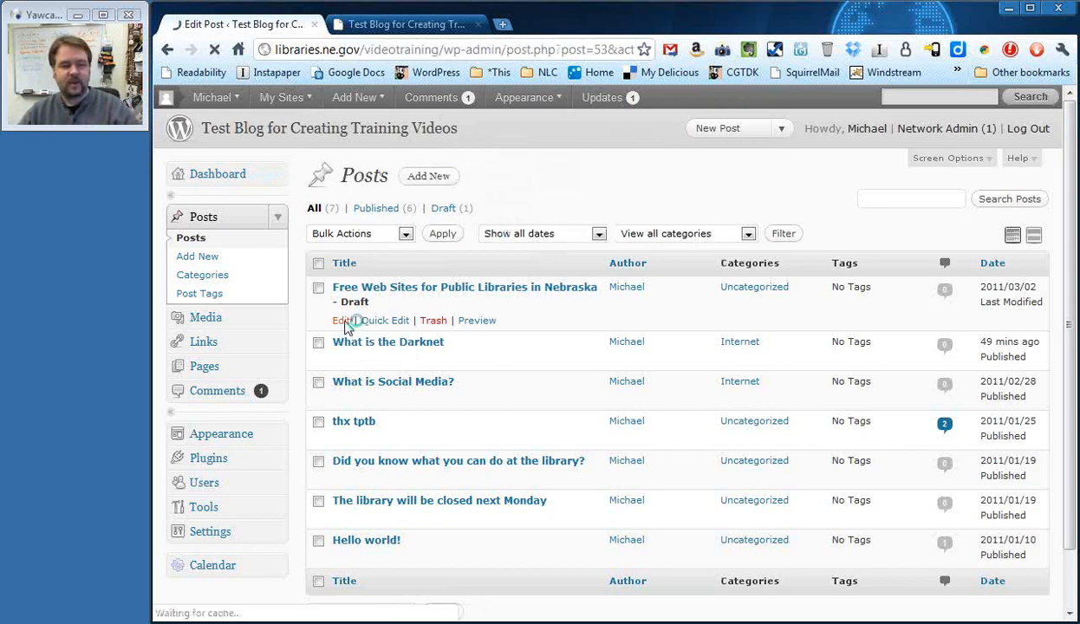
{"action": "left_click", "coordinate": [340, 319]}
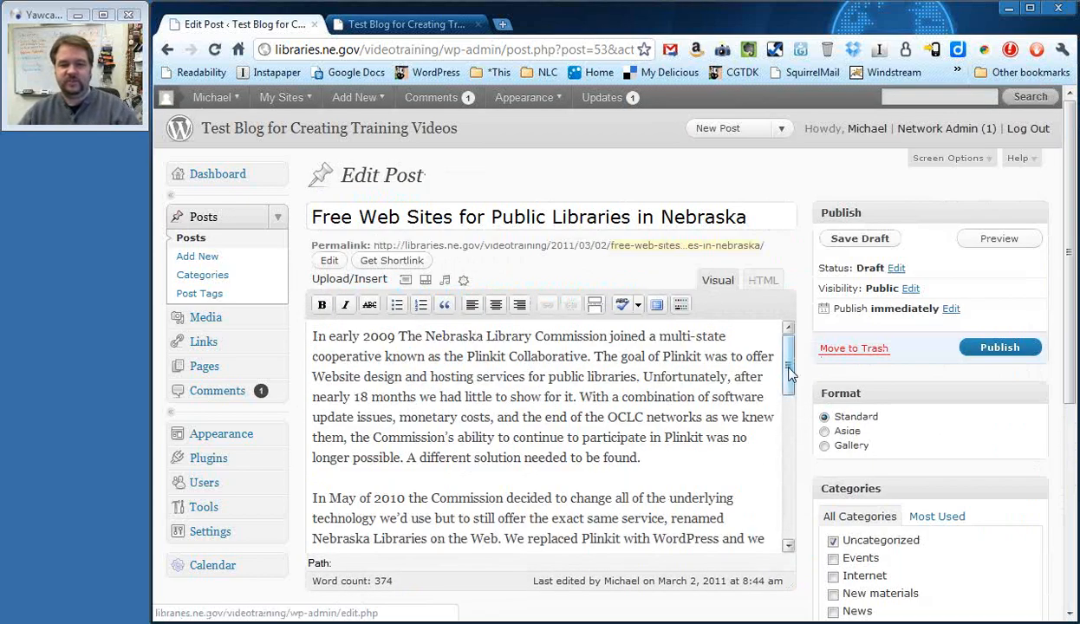
{"action": "scroll", "scroll_direction": "down", "scroll_amount": 3}
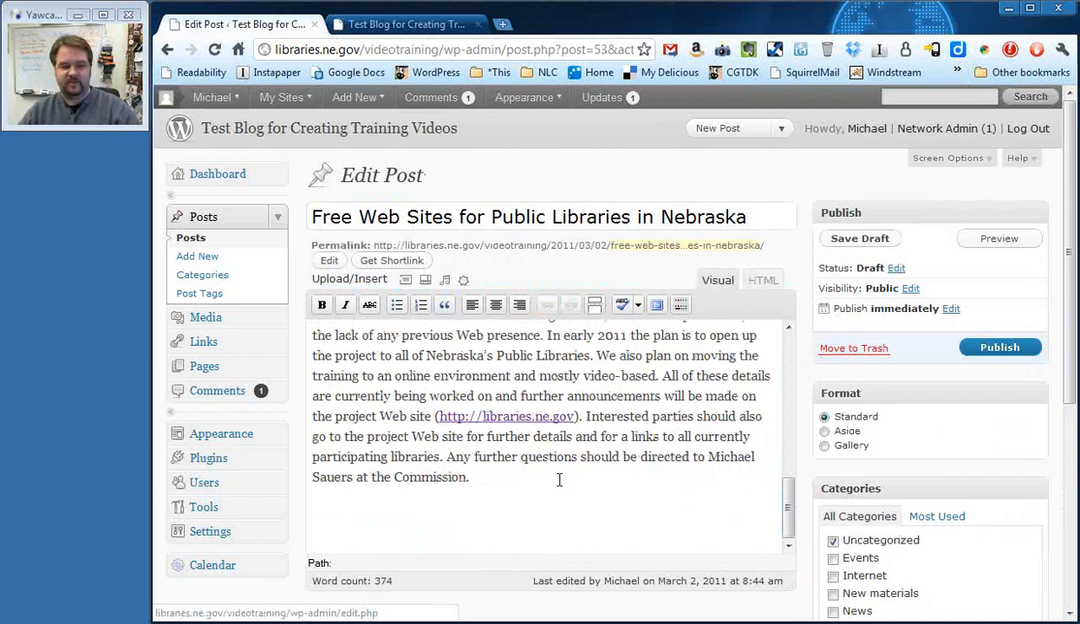
{"action": "type", "text": "We"}
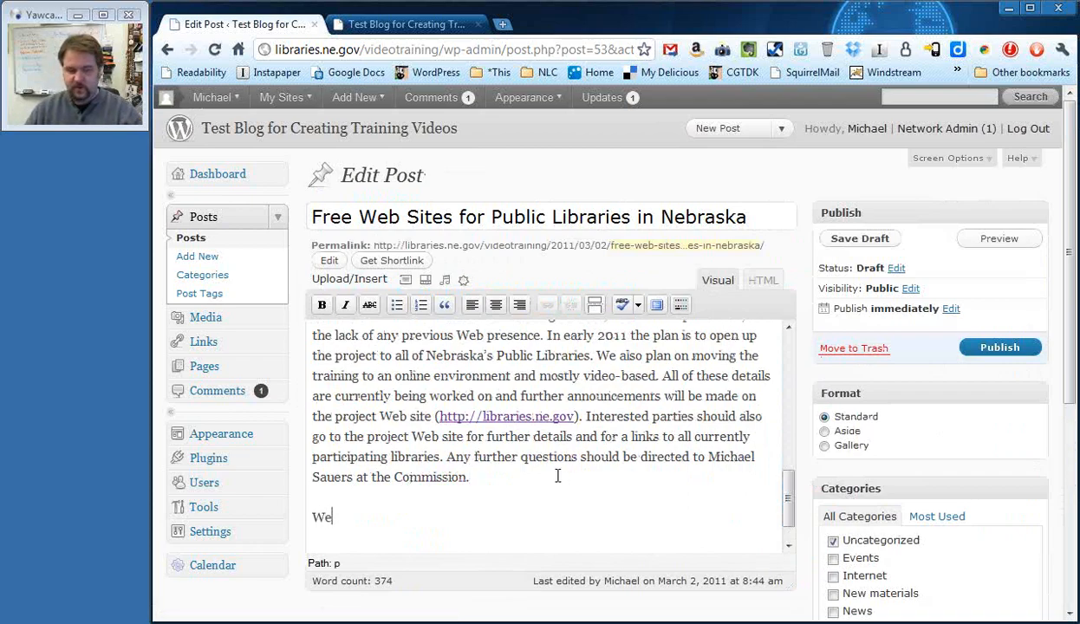
{"action": "type", "text": "'re real clos"}
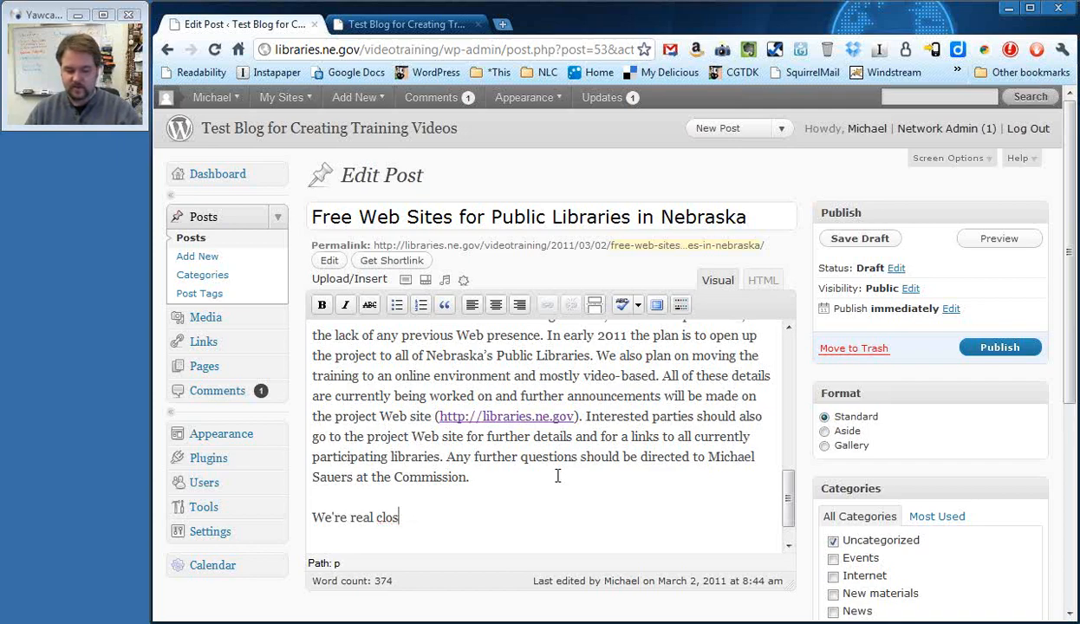
{"action": "type", "text": "e now to opening"}
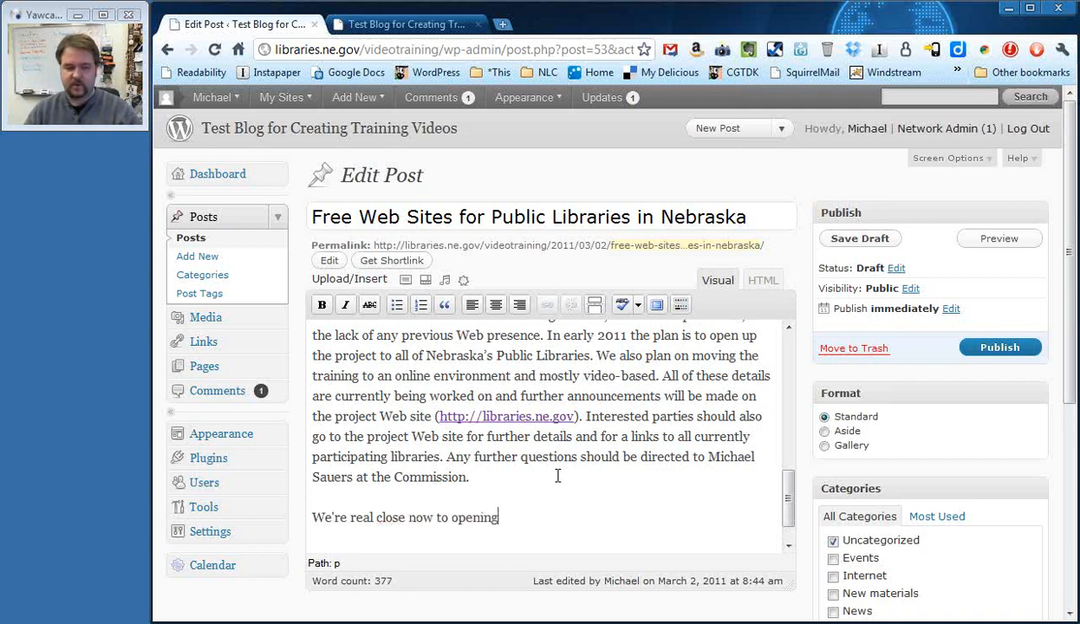
{"action": "type", "text": "up the prog"}
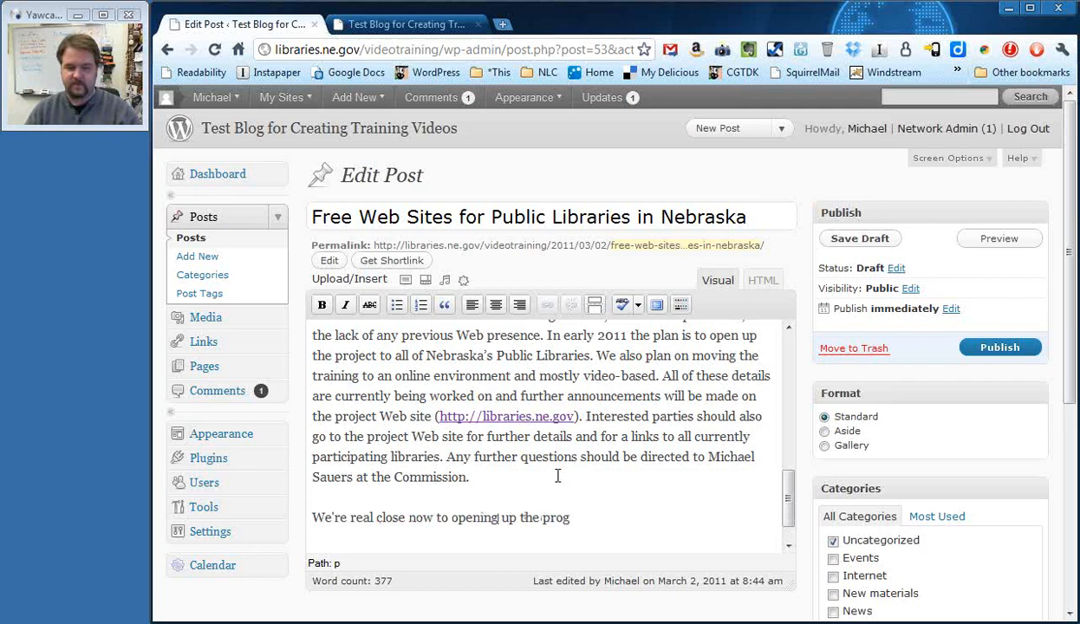
{"action": "type", "text": "ram for"}
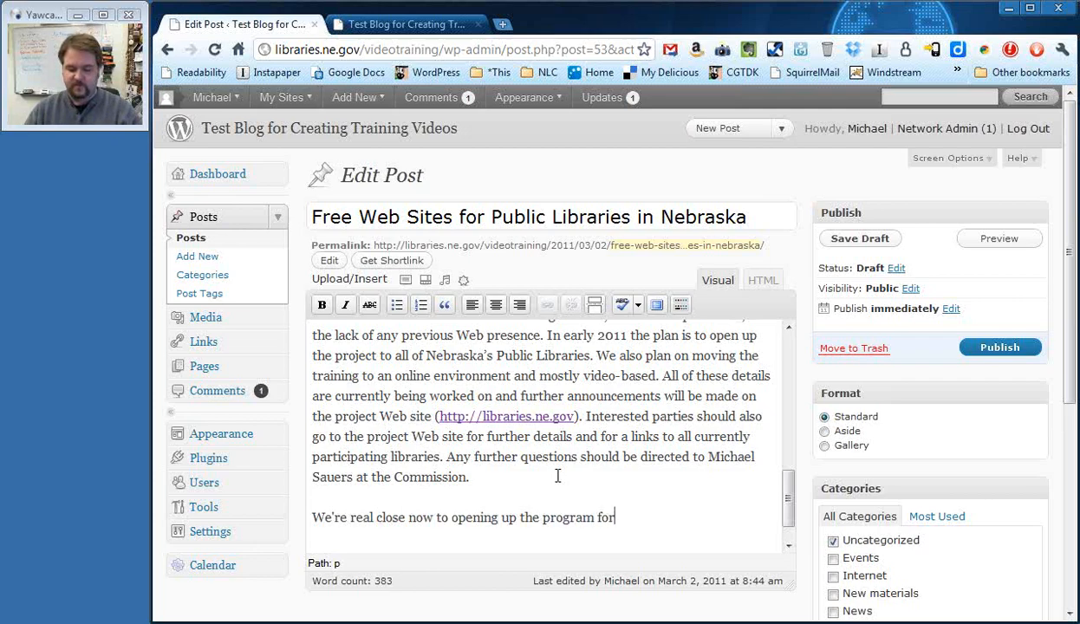
{"action": "type", "text": "everyone in the s"}
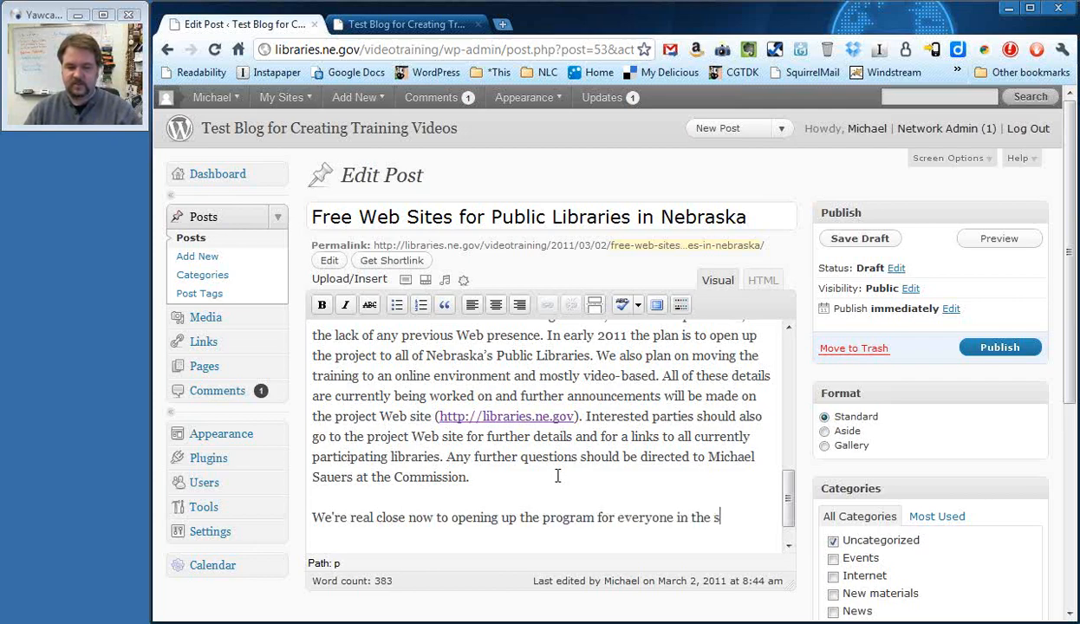
{"action": "type", "text": "tate."}
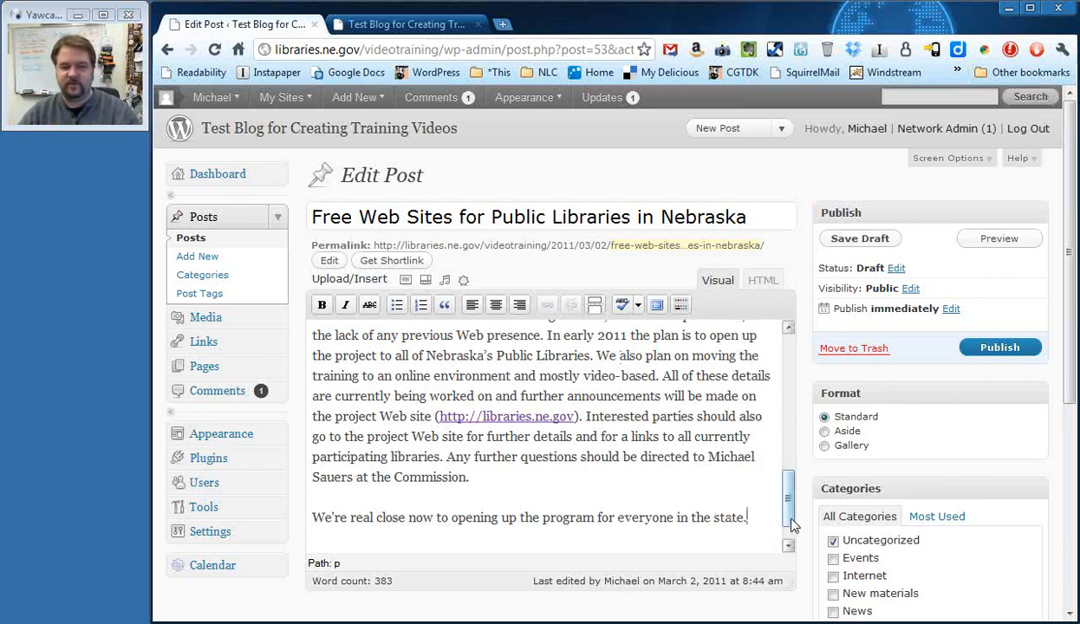
File the post under News instead of Uncategorized and publish it.
{"action": "scroll", "scroll_direction": "up", "scroll_amount": 3}
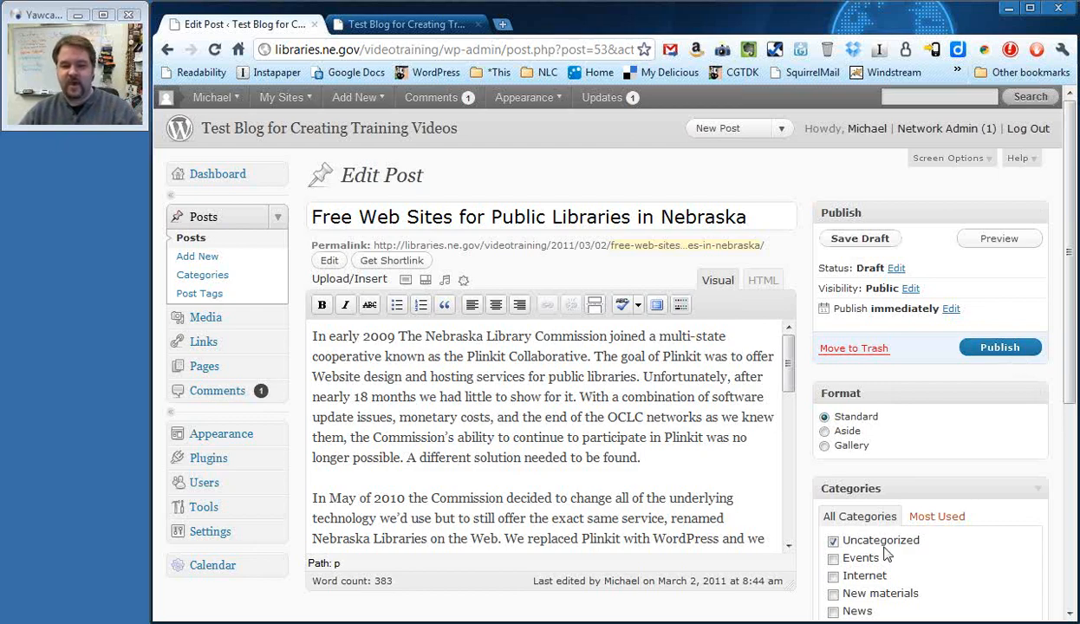
{"action": "left_click", "coordinate": [832, 610]}
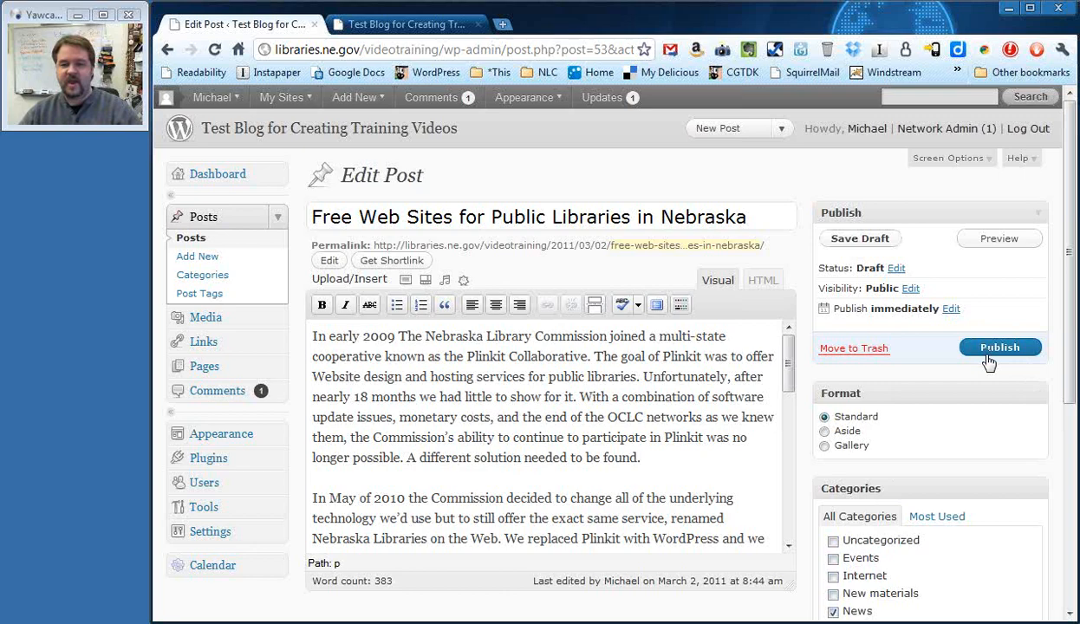
{"action": "left_click", "coordinate": [999, 347]}
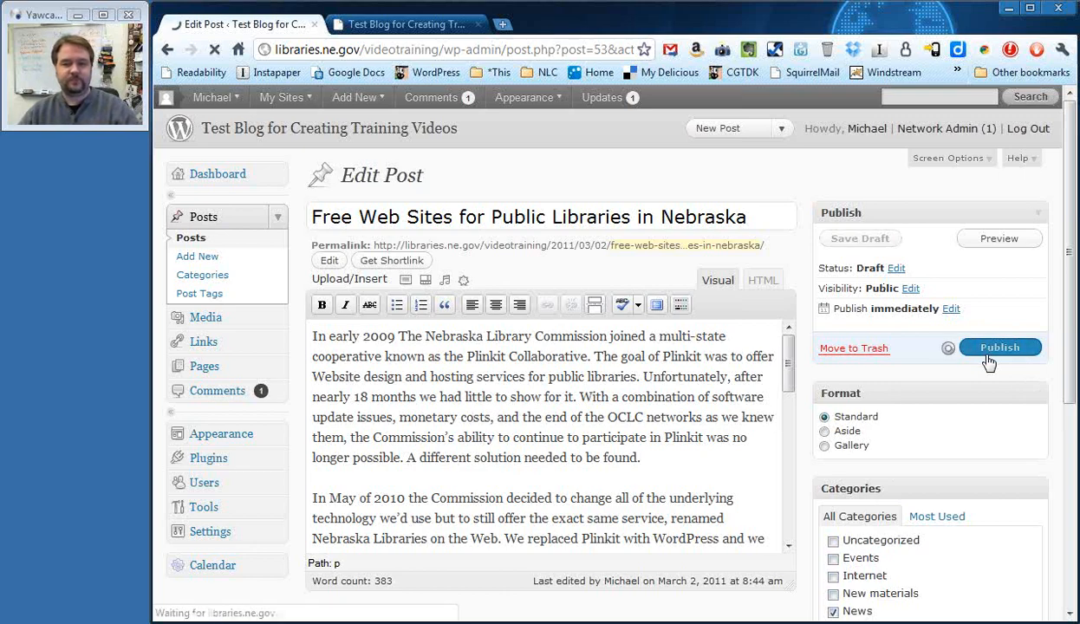
{"action": "left_click", "coordinate": [999, 347]}
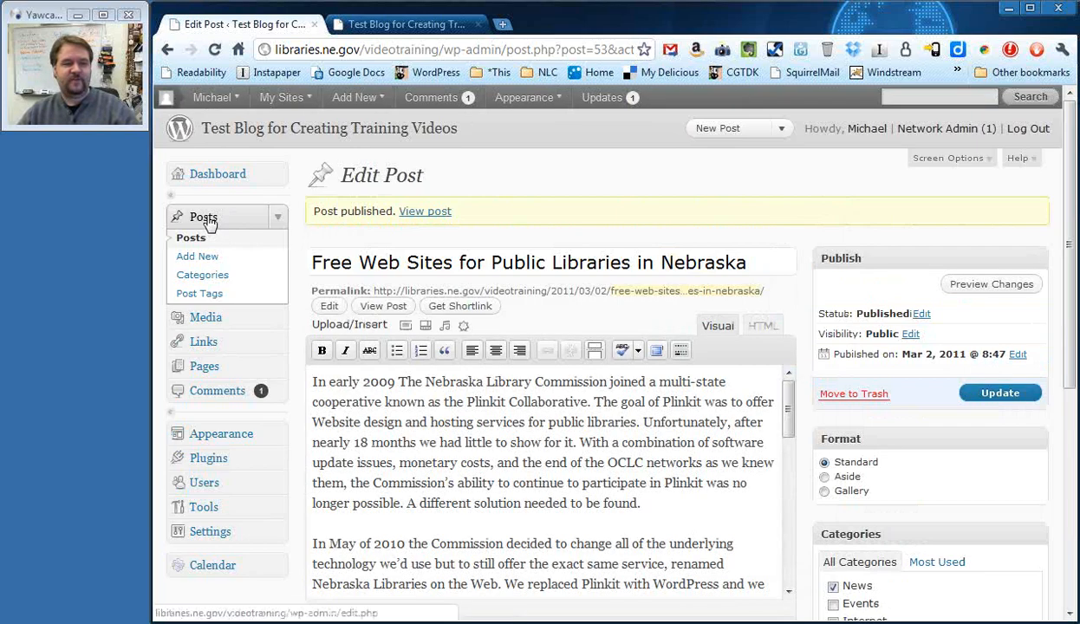
Reload the public blog to confirm the new post tops it, then return to the posts list.
{"action": "left_click", "coordinate": [191, 237]}
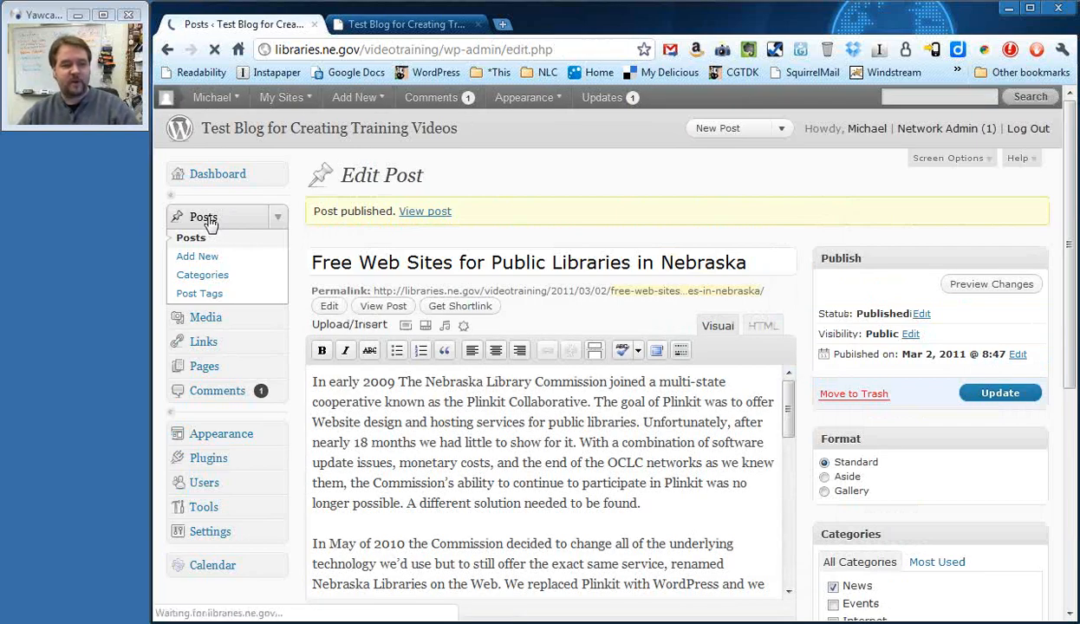
{"action": "left_click", "coordinate": [191, 237]}
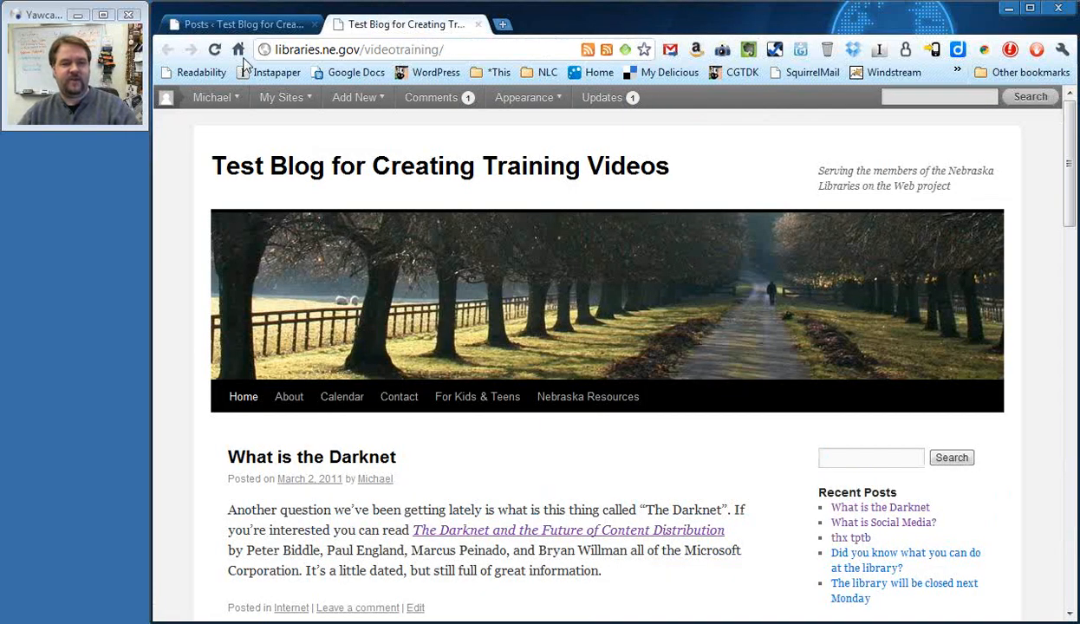
{"action": "left_click", "coordinate": [216, 49]}
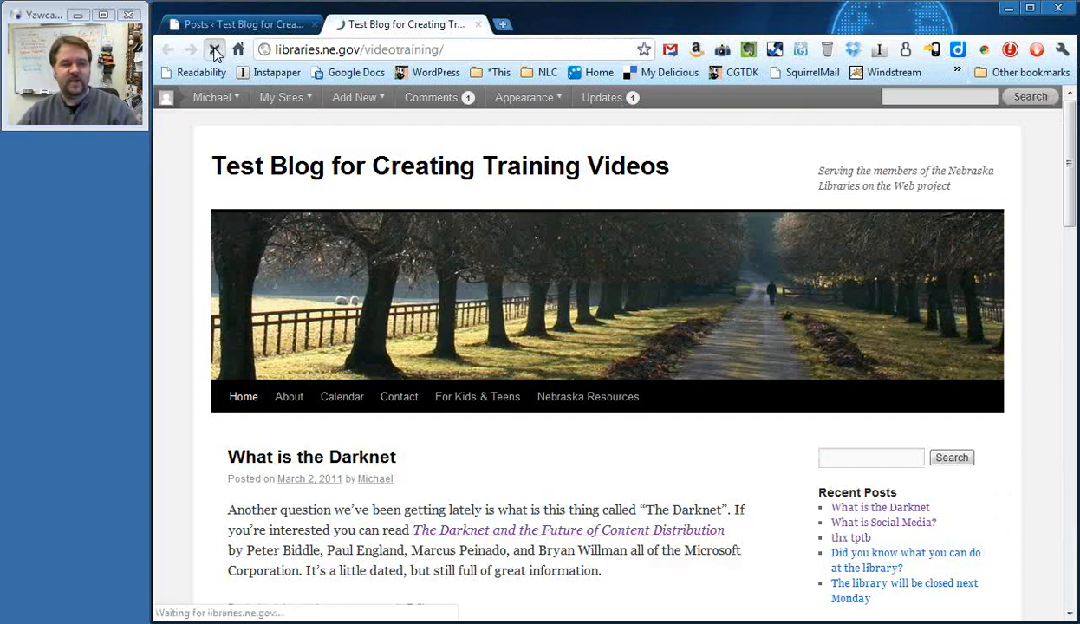
{"action": "left_click", "coordinate": [211, 97]}
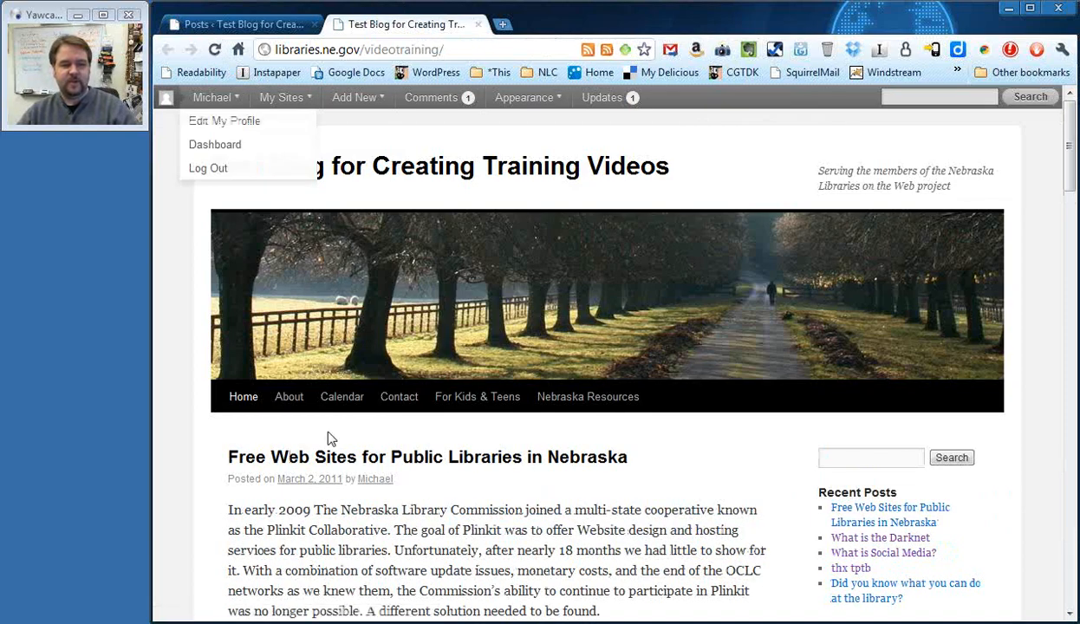
{"action": "left_click", "coordinate": [330, 437]}
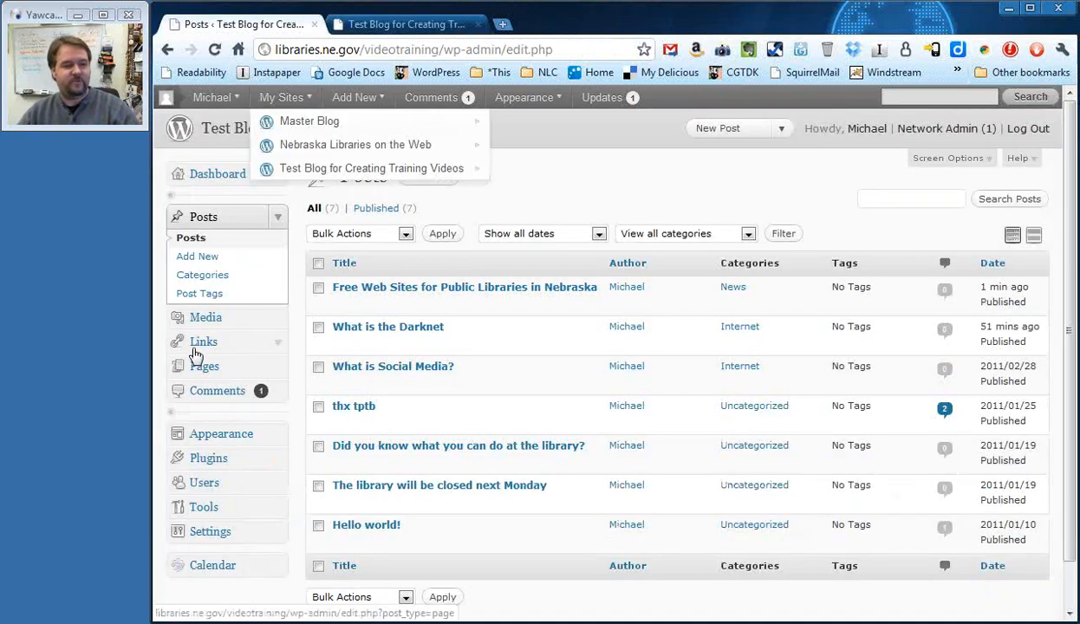
Create a new page titled 'Draft test page' with body text 'yadda yadda yadda'.
{"action": "left_click", "coordinate": [205, 364]}
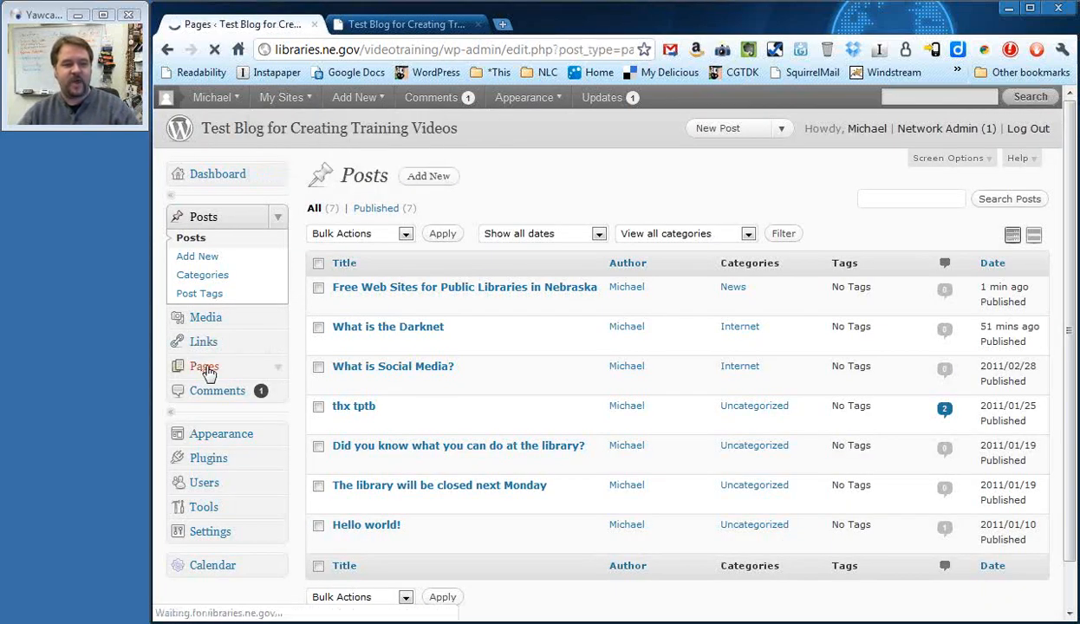
{"action": "left_click", "coordinate": [205, 366]}
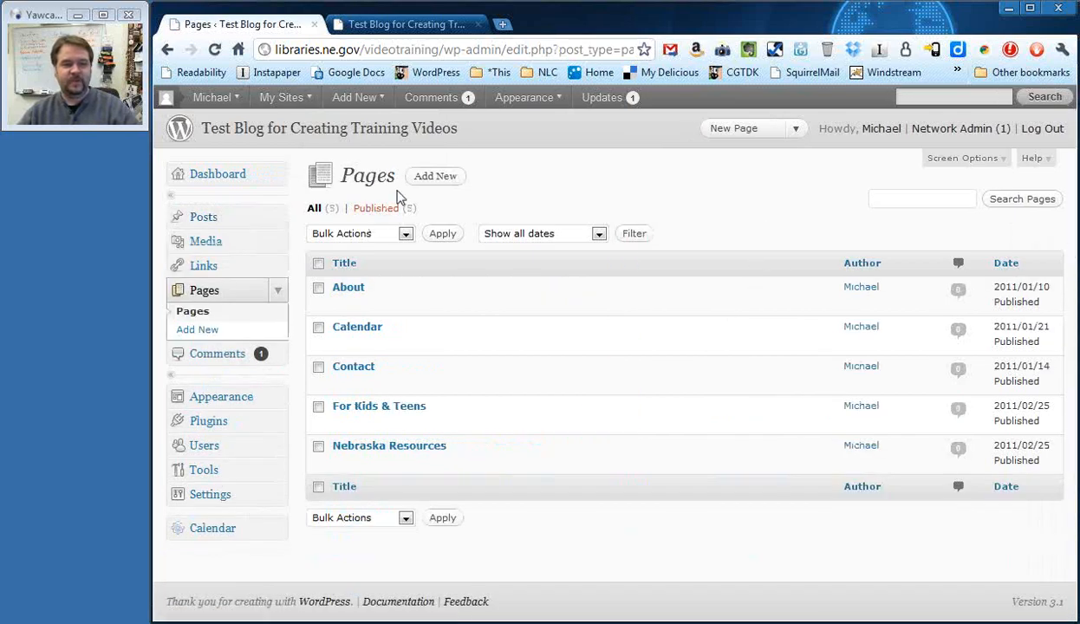
{"action": "left_click", "coordinate": [435, 177]}
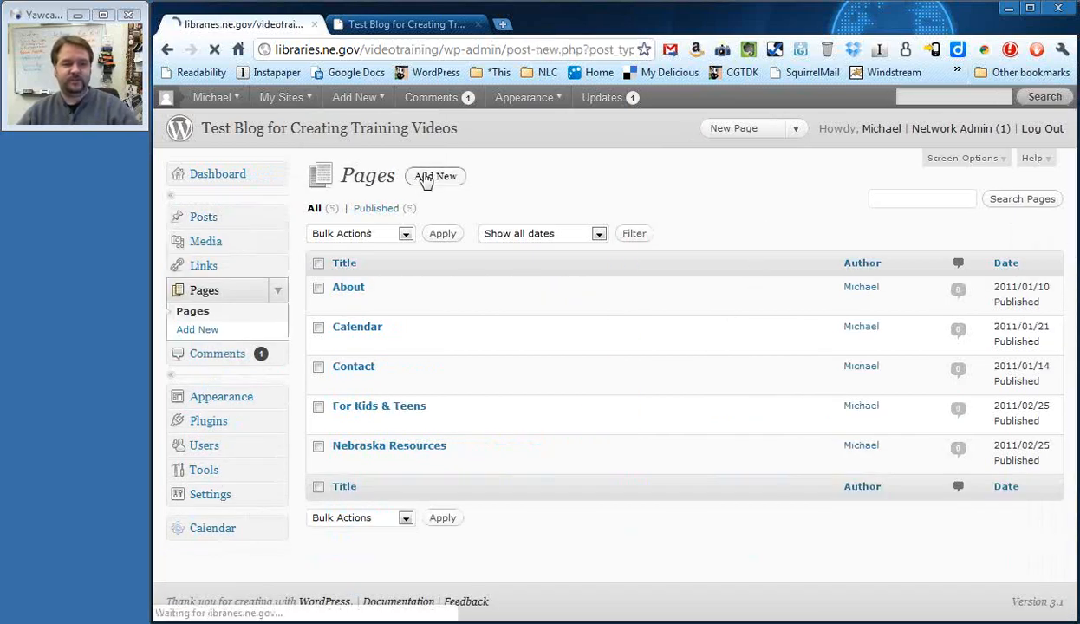
{"action": "left_click", "coordinate": [433, 177]}
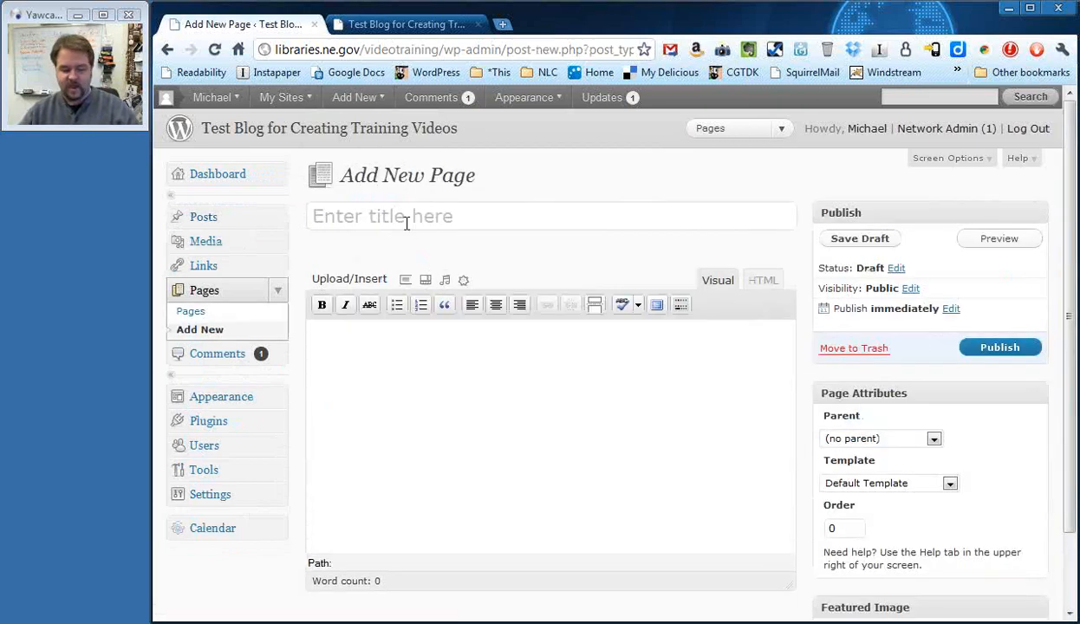
{"action": "type", "text": "Draft test page"}
{"action": "type", "text": "y"}
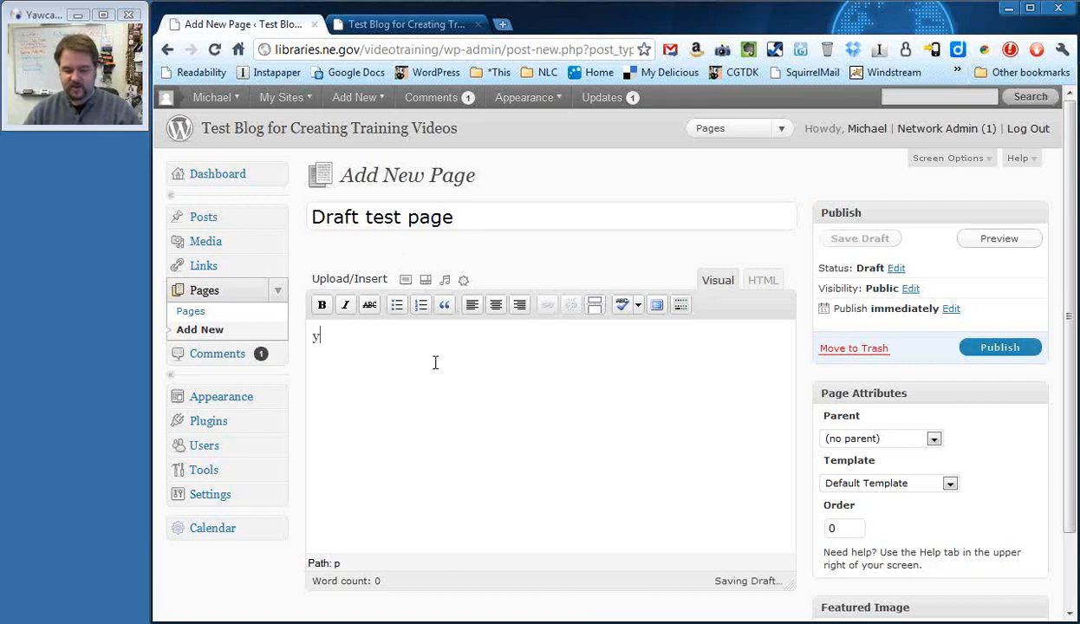
{"action": "type", "text": "adda uadda"}
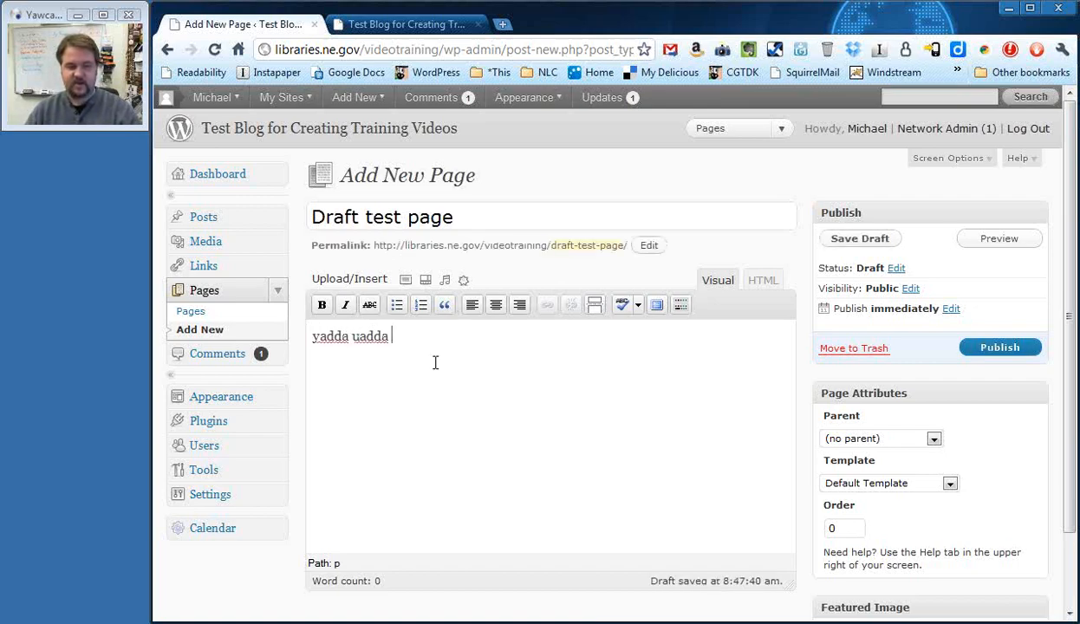
{"action": "key", "text": "BackSpace"}
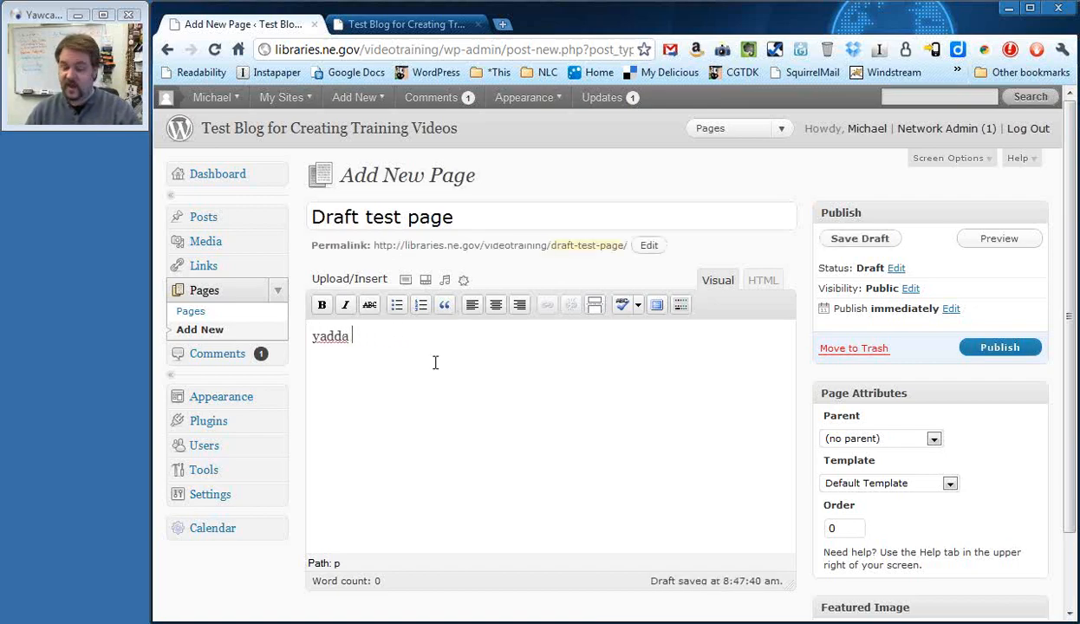
{"action": "type", "text": "y"}
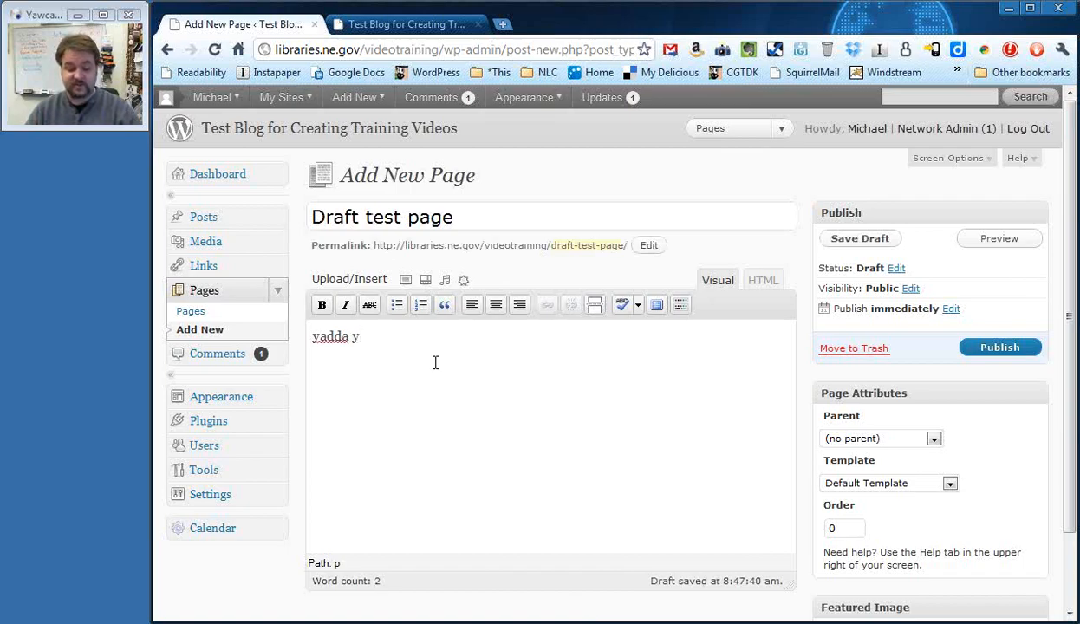
{"action": "type", "text": "adda uadda"}
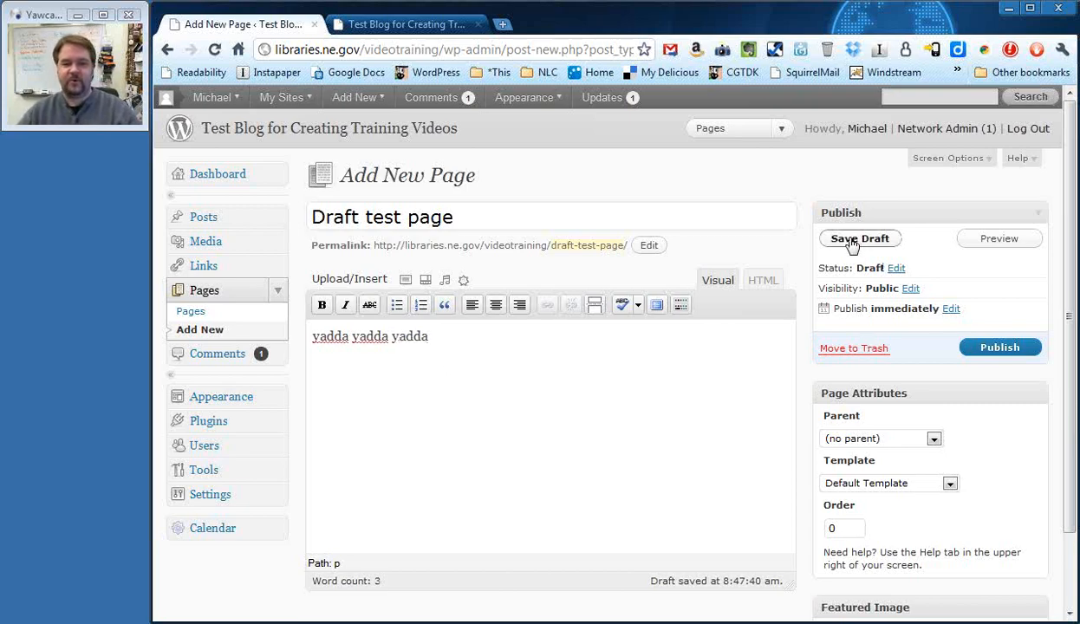
Save the new page as a draft and go to the list of all pages.
{"action": "left_click", "coordinate": [860, 240]}
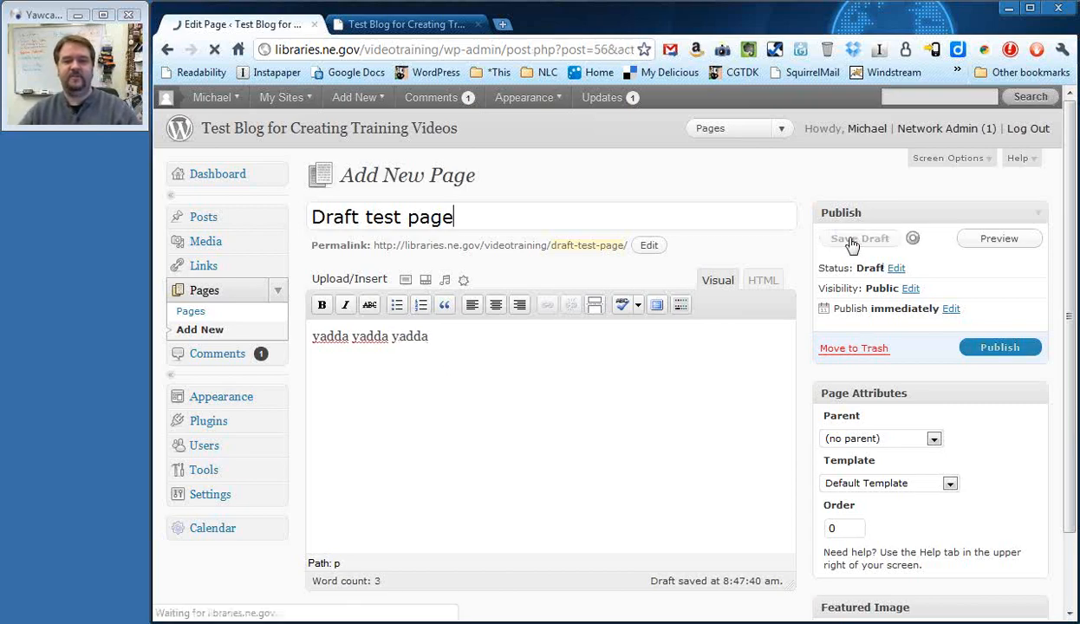
{"action": "left_click", "coordinate": [860, 239]}
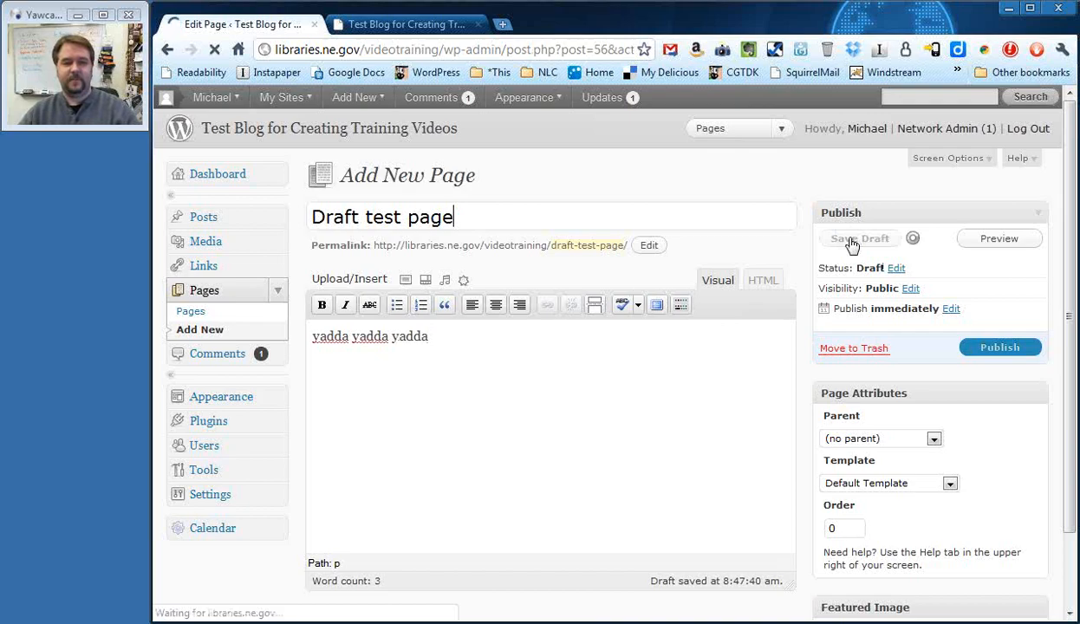
{"action": "left_click", "coordinate": [858, 240]}
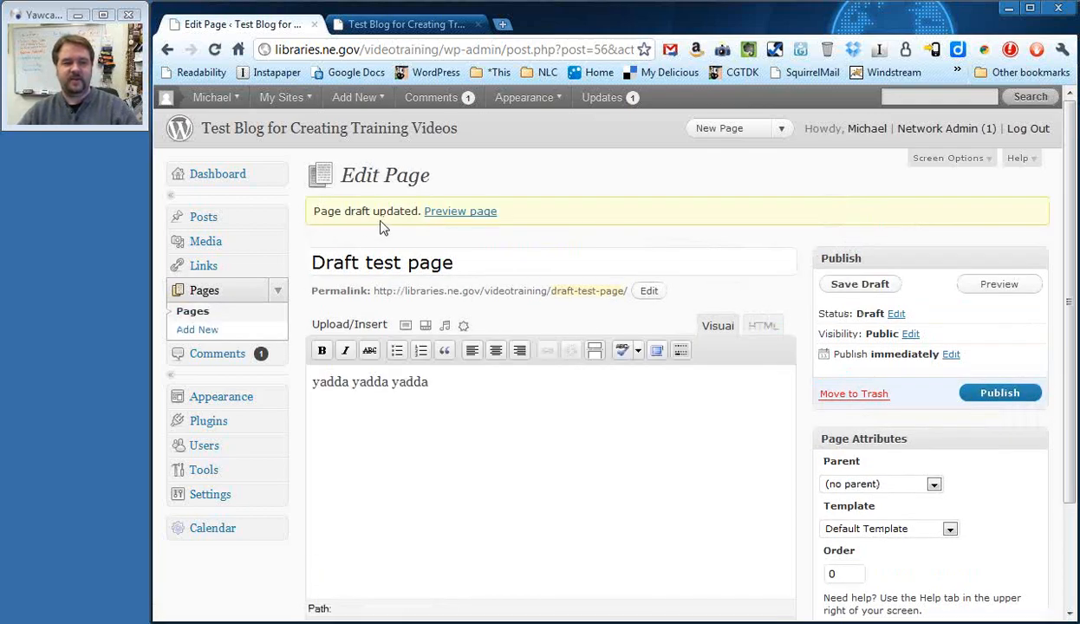
{"action": "left_click", "coordinate": [205, 291]}
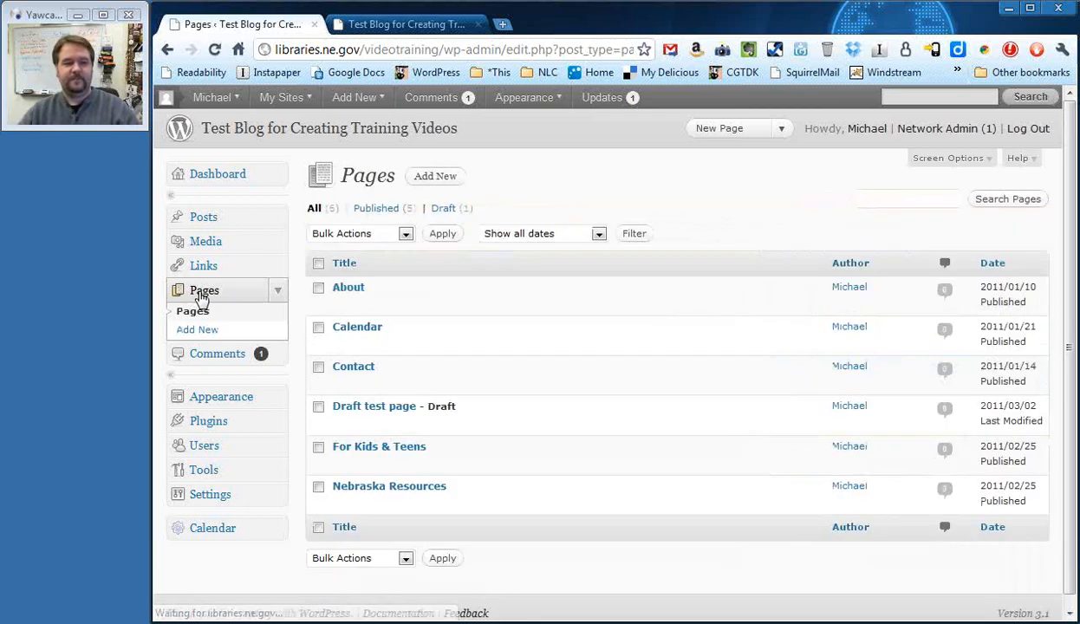
{"action": "mouse_move", "coordinate": [460, 409]}
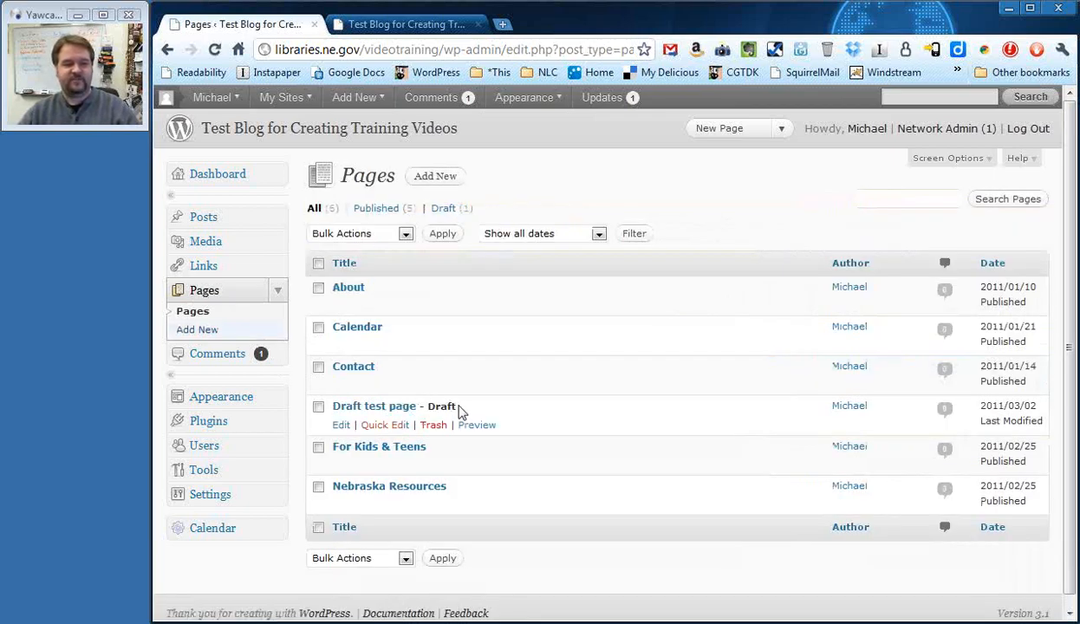
Reload the live blog to confirm its menu lacks Draft test page, then return to Pages.
{"action": "left_click", "coordinate": [354, 97]}
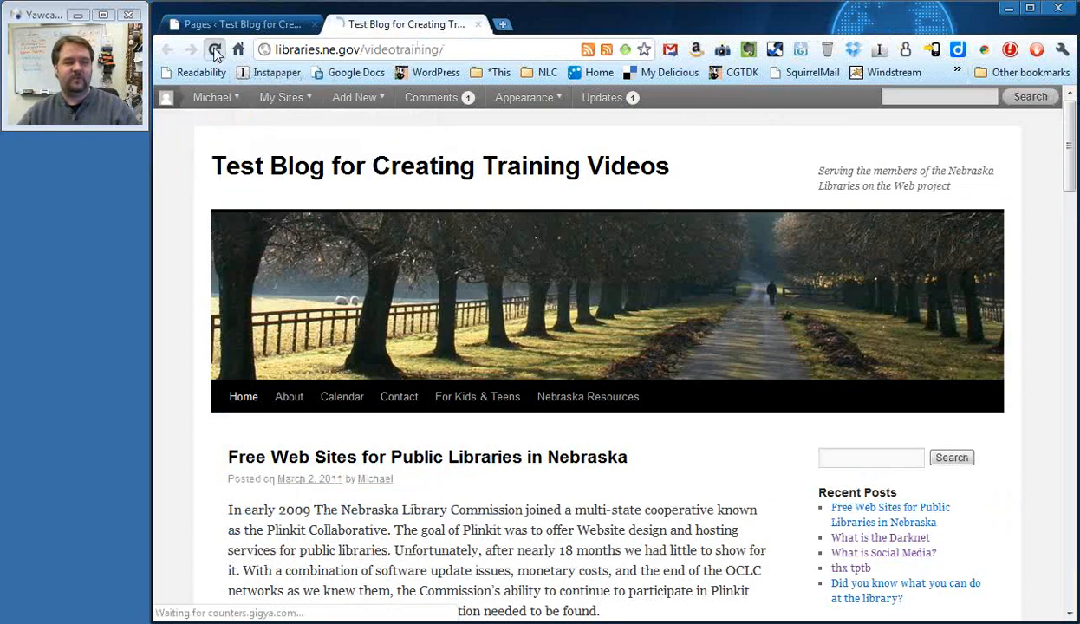
{"action": "left_click", "coordinate": [215, 49]}
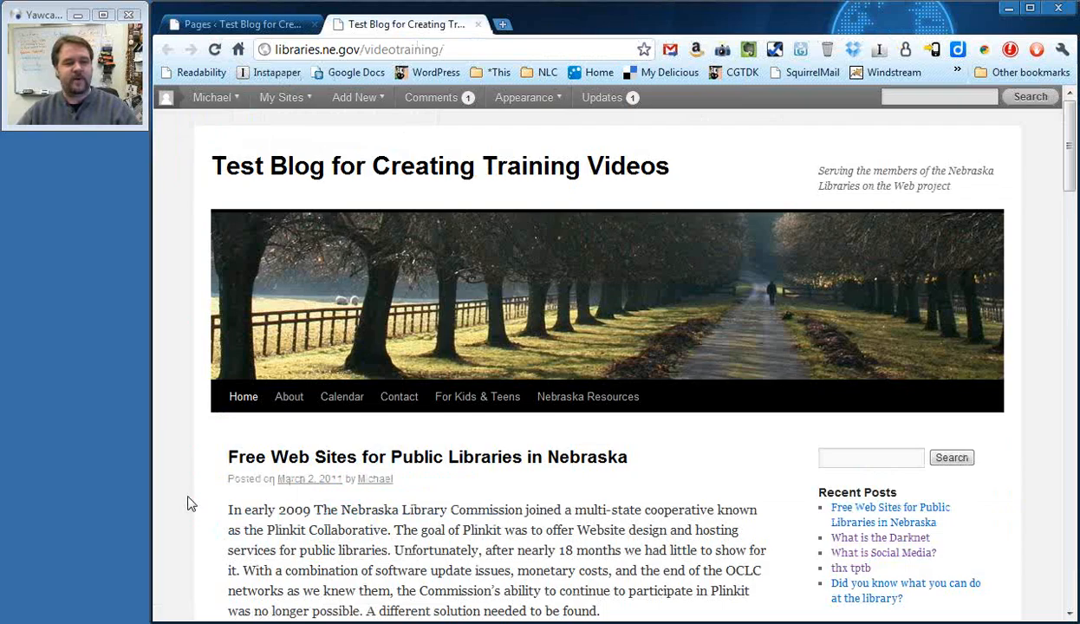
{"action": "mouse_move", "coordinate": [477, 395]}
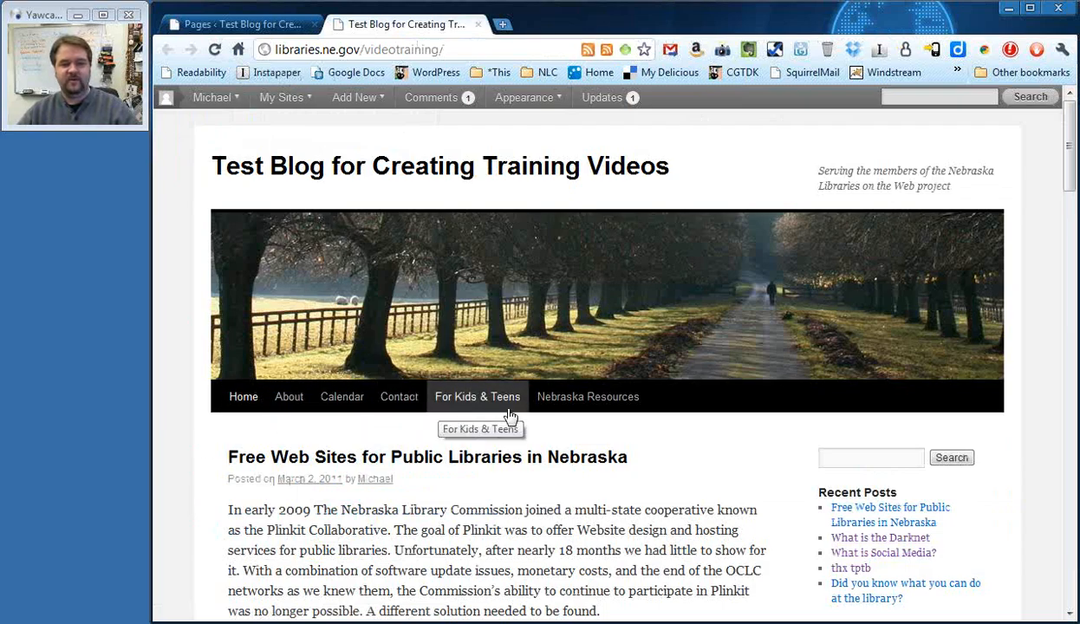
{"action": "left_click", "coordinate": [354, 97]}
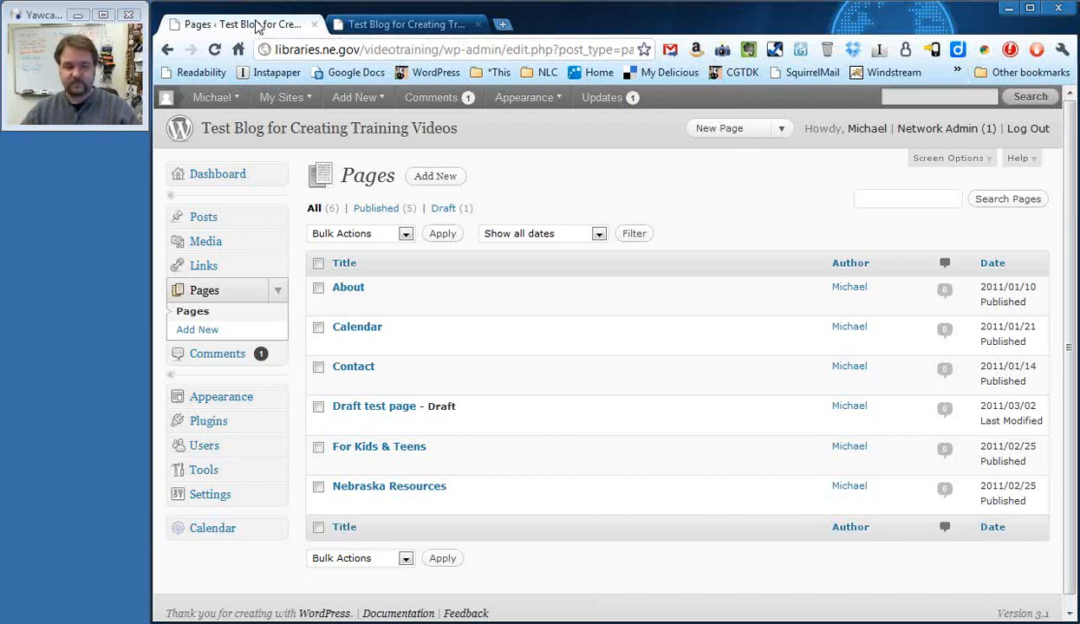
{"action": "mouse_move", "coordinate": [357, 326]}
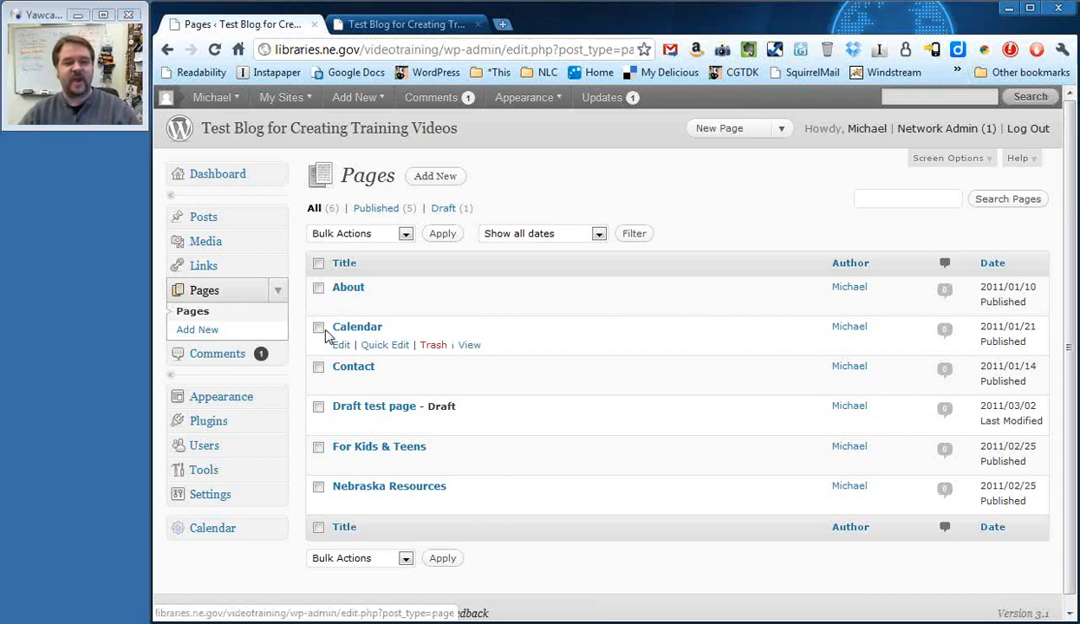
{"action": "mouse_move", "coordinate": [347, 288]}
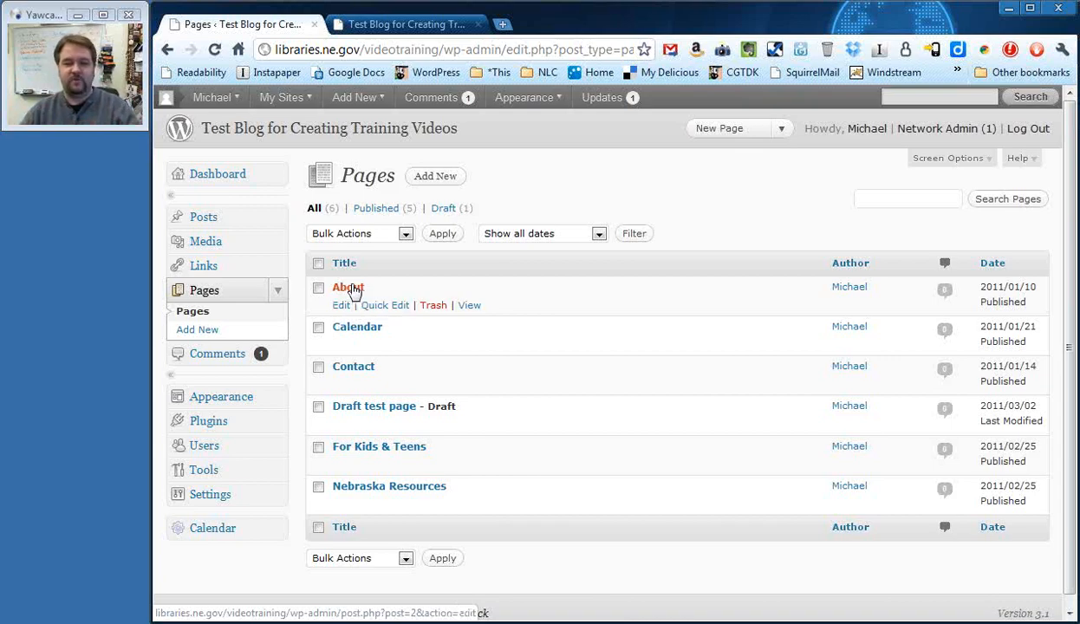
{"action": "mouse_move", "coordinate": [385, 305]}
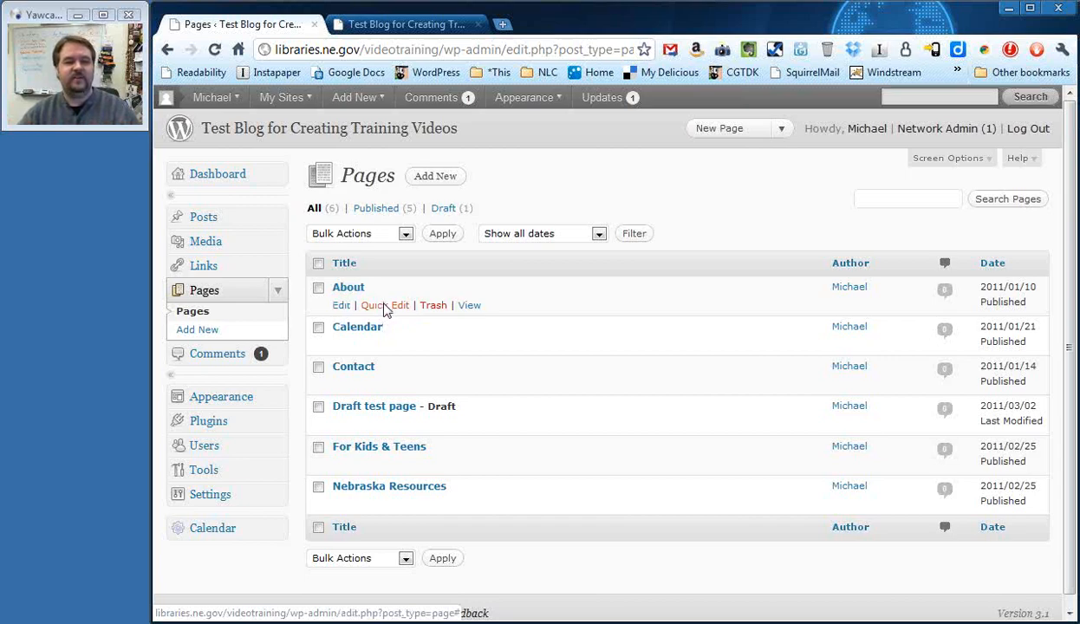
Set the About page's status to Draft via Quick Edit and update it.
{"action": "left_click", "coordinate": [385, 305]}
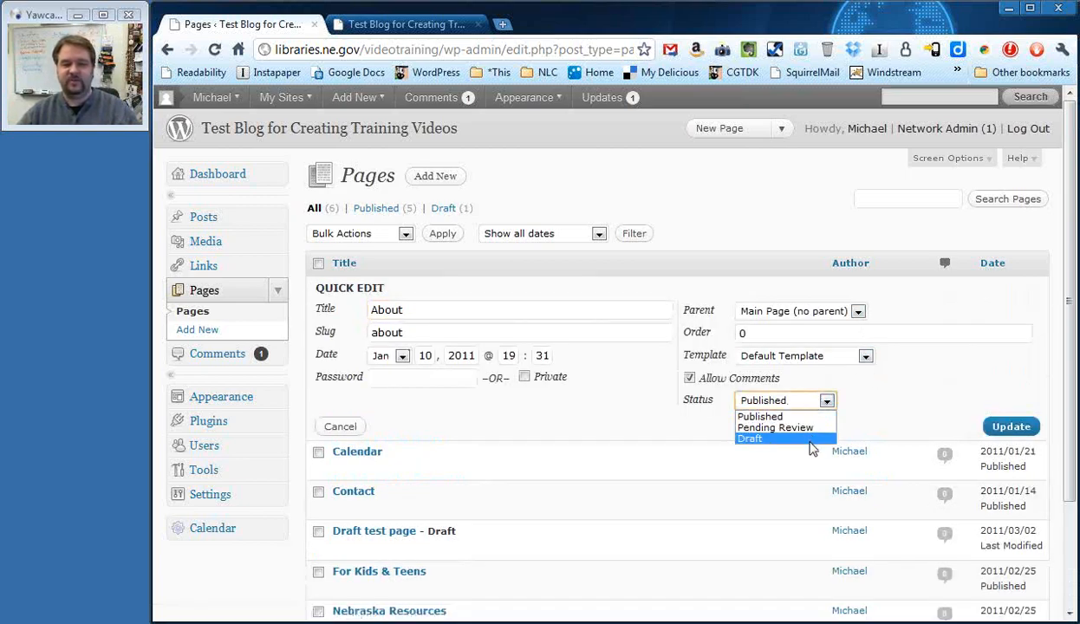
{"action": "left_click", "coordinate": [750, 437]}
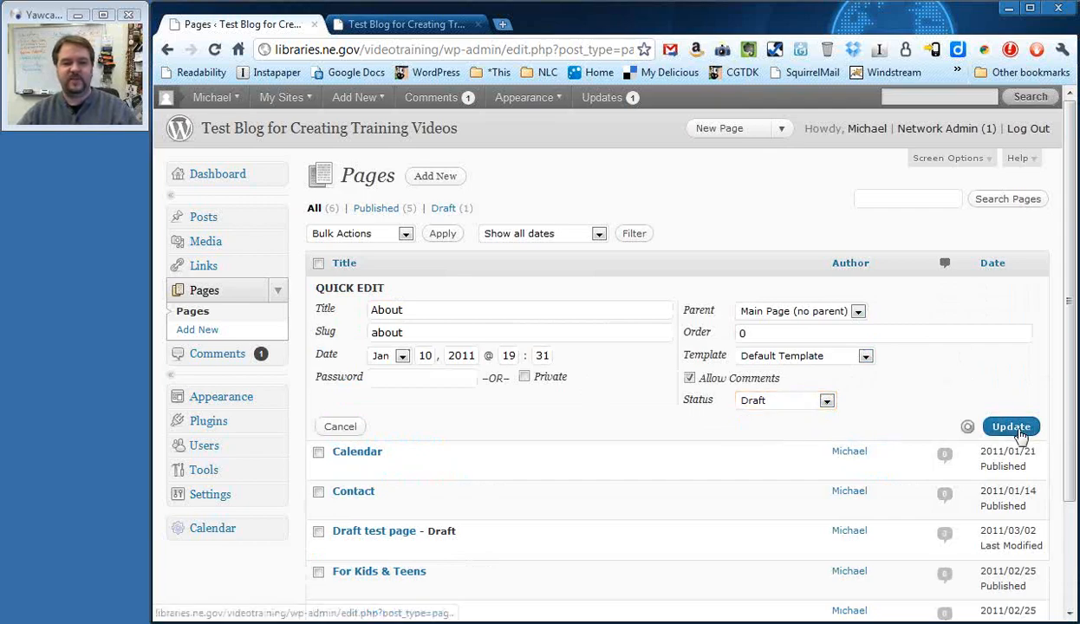
{"action": "left_click", "coordinate": [1011, 427]}
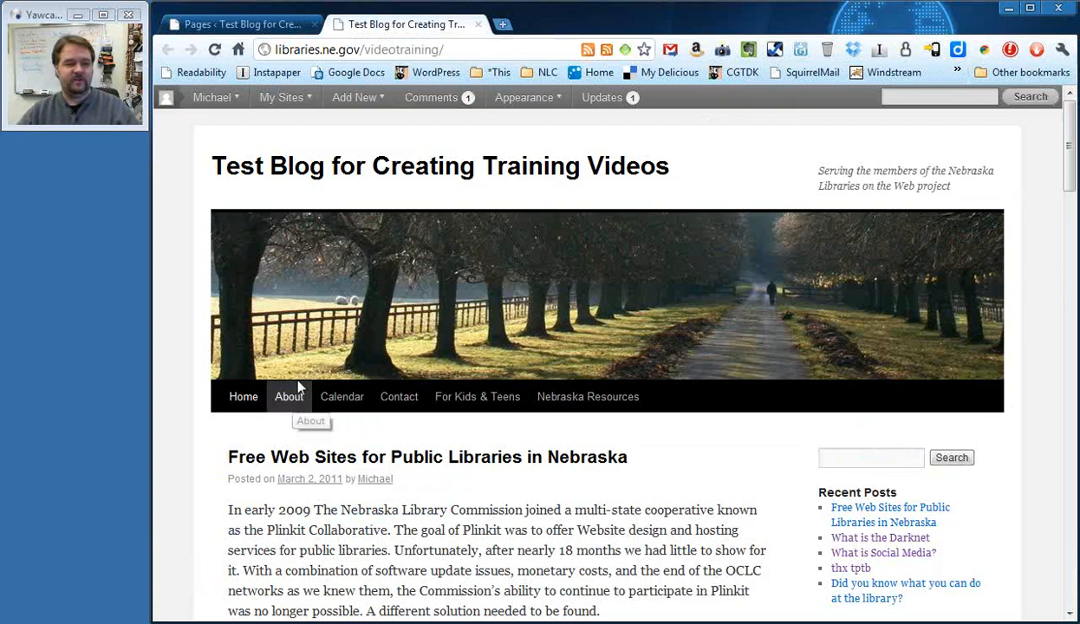
Reload the live blog to confirm About is gone from the menu, then return to Pages.
{"action": "left_click", "coordinate": [215, 49]}
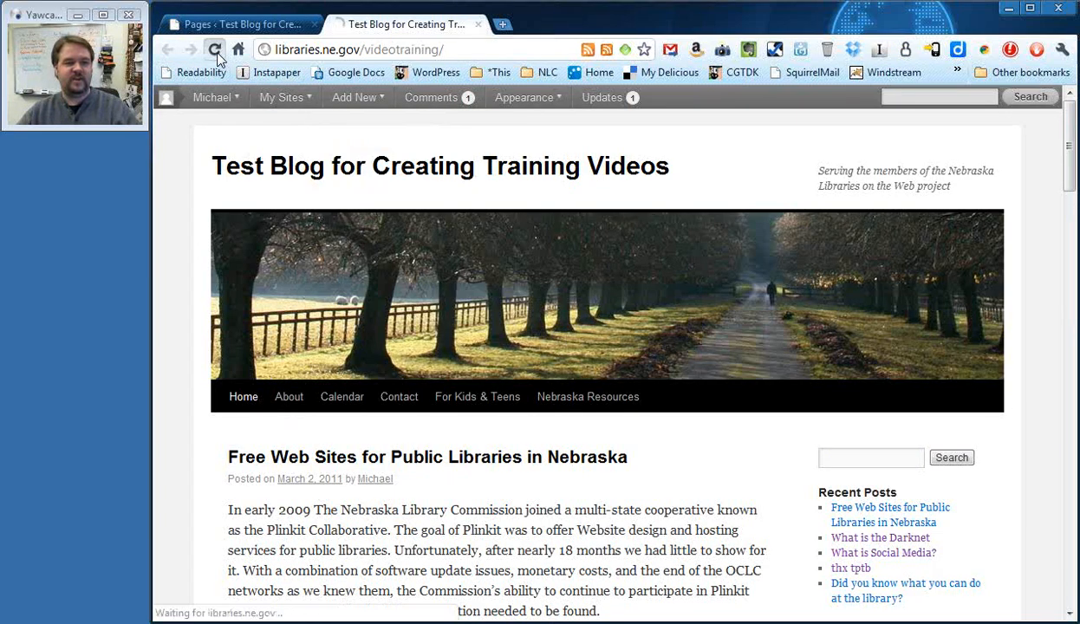
{"action": "left_click", "coordinate": [215, 49]}
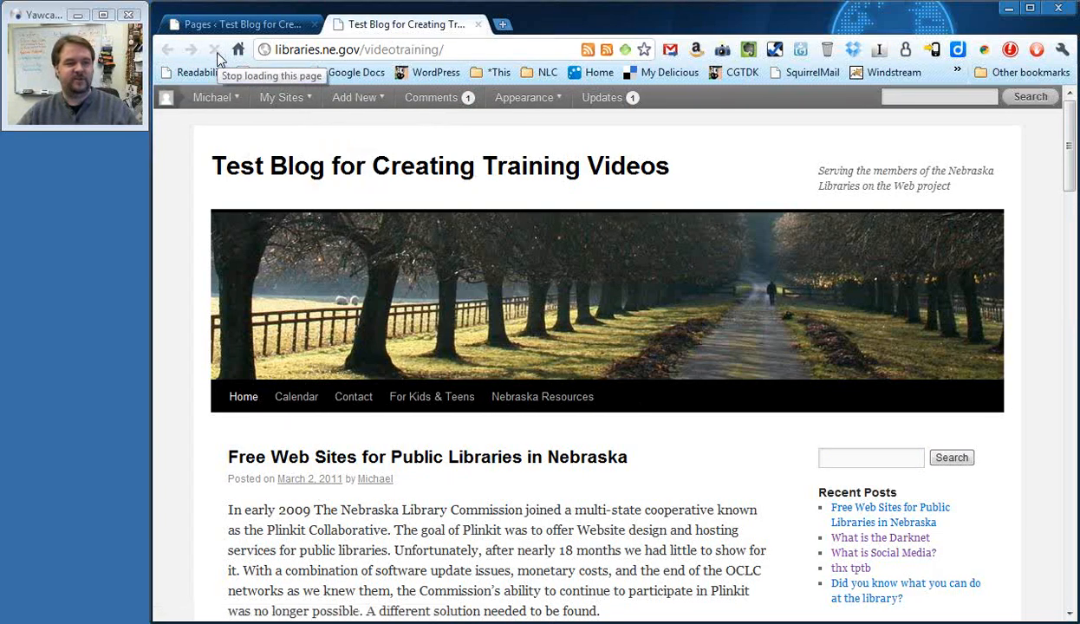
{"action": "left_click", "coordinate": [243, 24]}
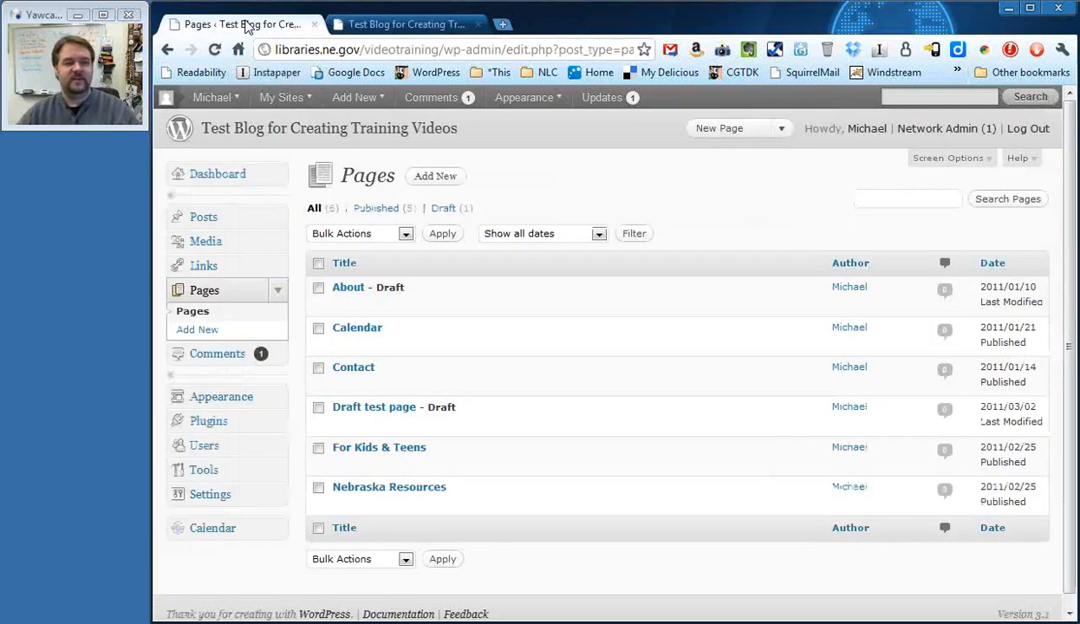
Set the About page's status back to Published via Quick Edit.
{"action": "left_click", "coordinate": [348, 288]}
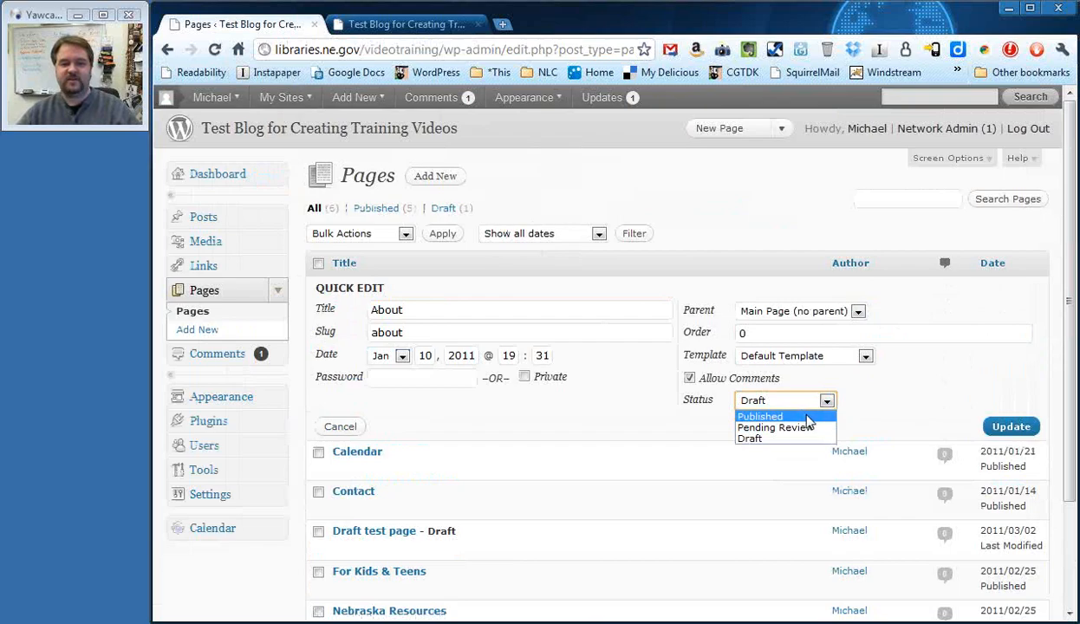
{"action": "left_click", "coordinate": [340, 427]}
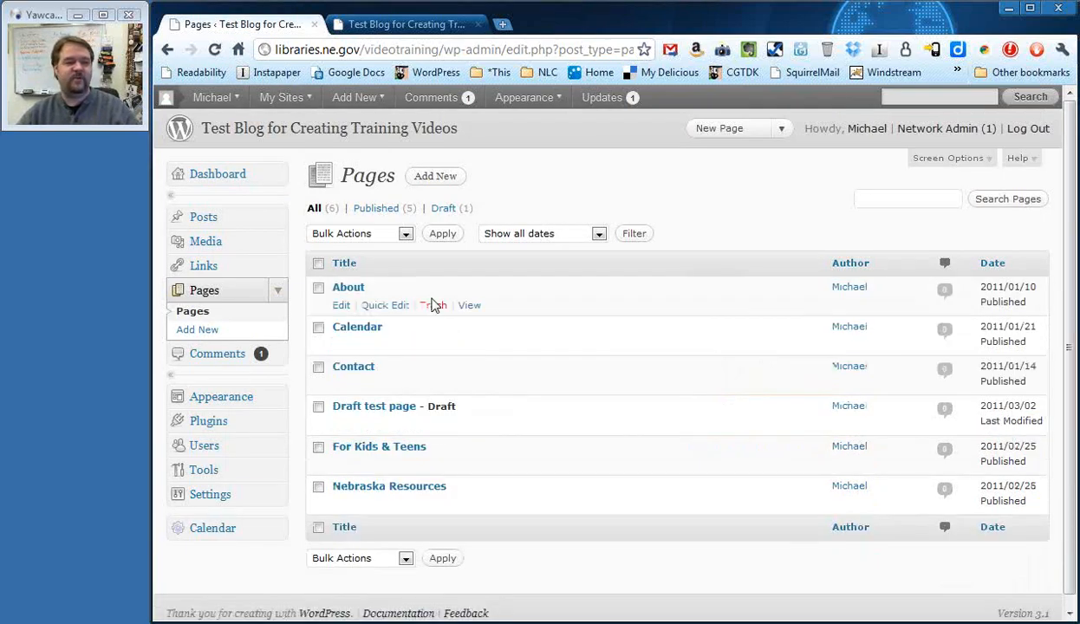
{"action": "mouse_move", "coordinate": [719, 194]}
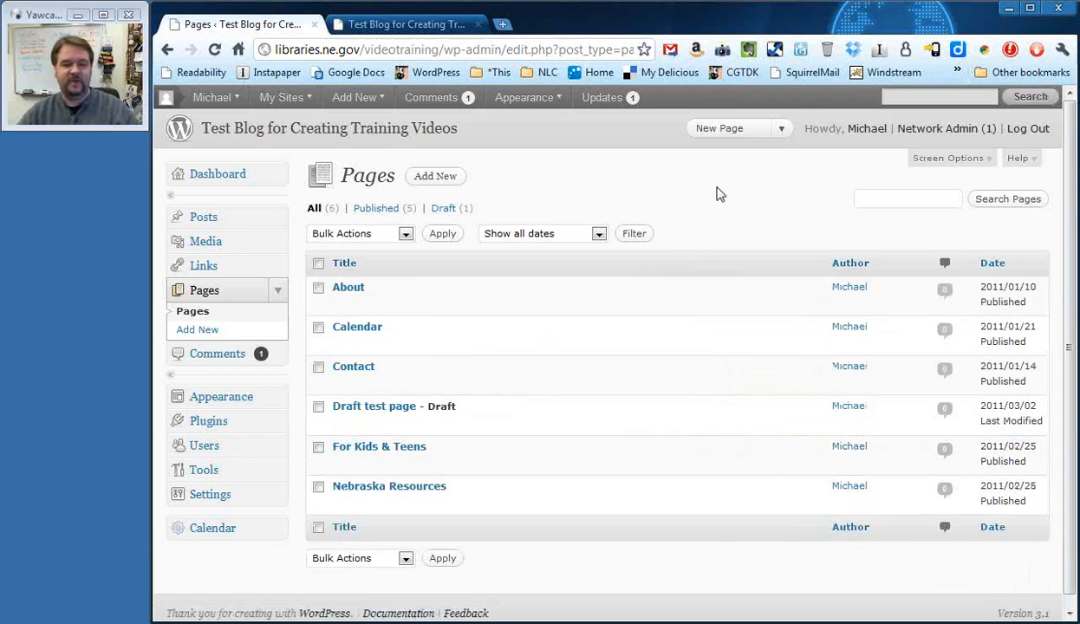